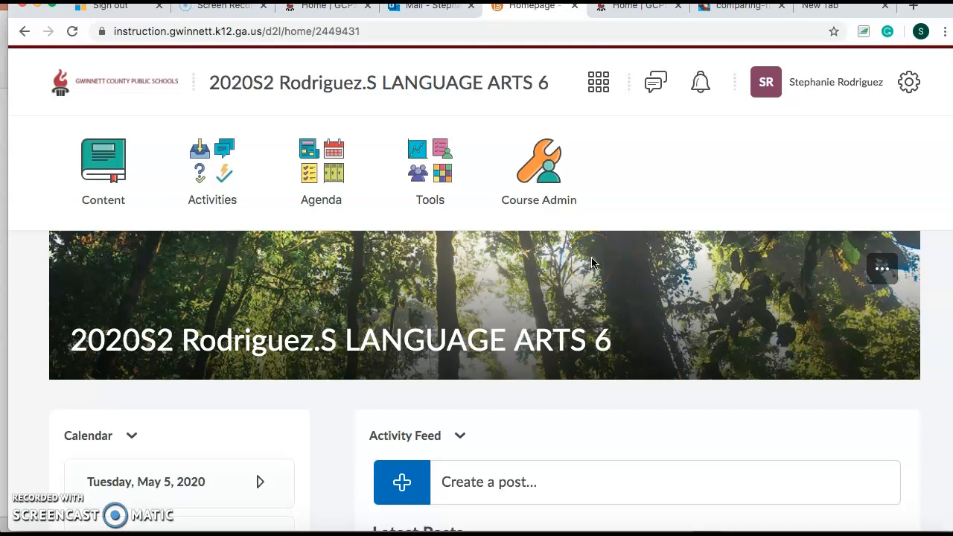
Scroll the Activity Feed down to the May 5th post's Opening, Mini Lesson, Work Period and Closing steps
{"action": "scroll", "scroll_direction": "down", "scroll_amount": 3}
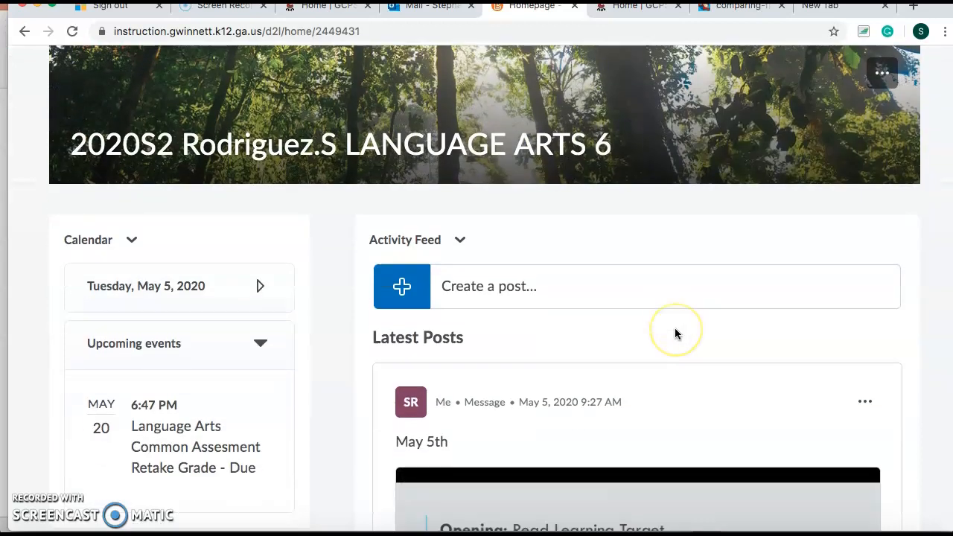
{"action": "scroll", "scroll_direction": "down", "scroll_amount": 3}
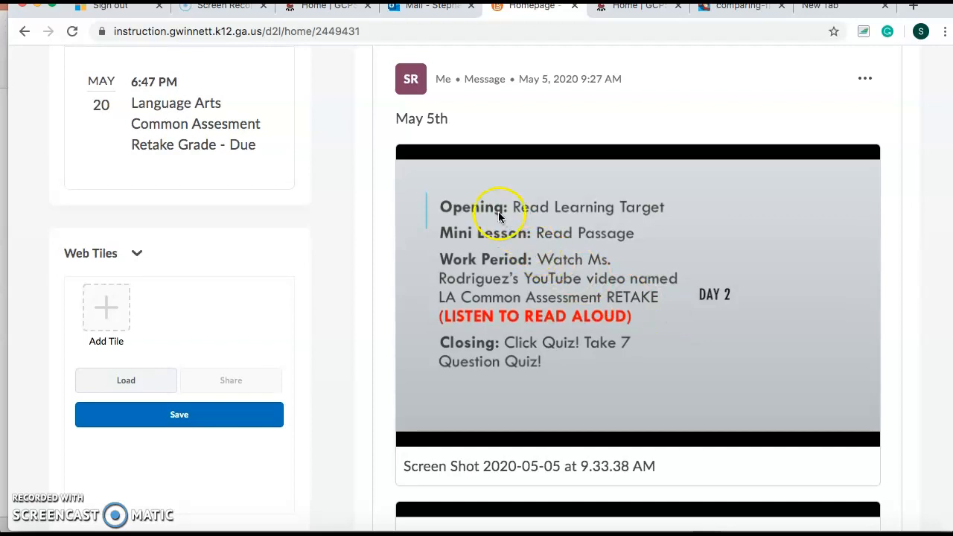
{"action": "mouse_move", "coordinate": [578, 231]}
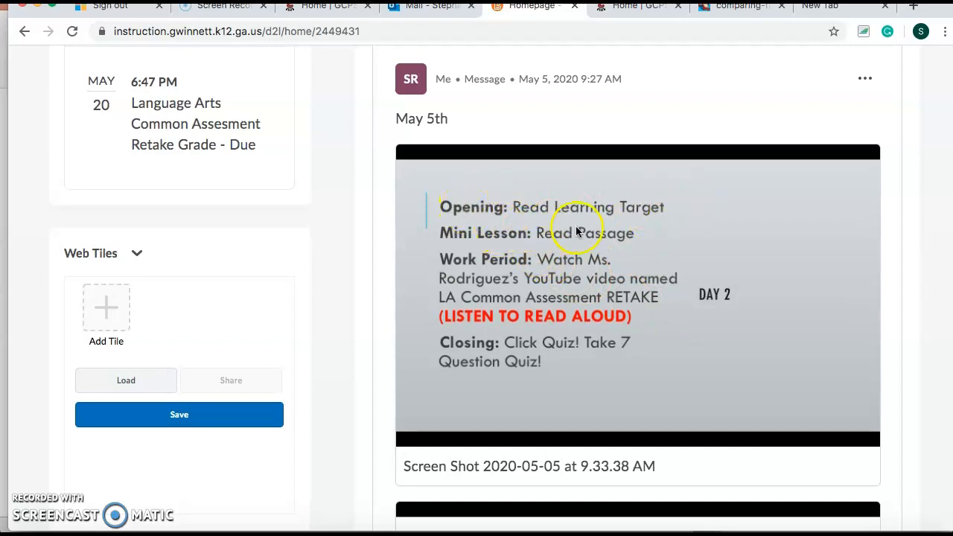
{"action": "mouse_move", "coordinate": [524, 236]}
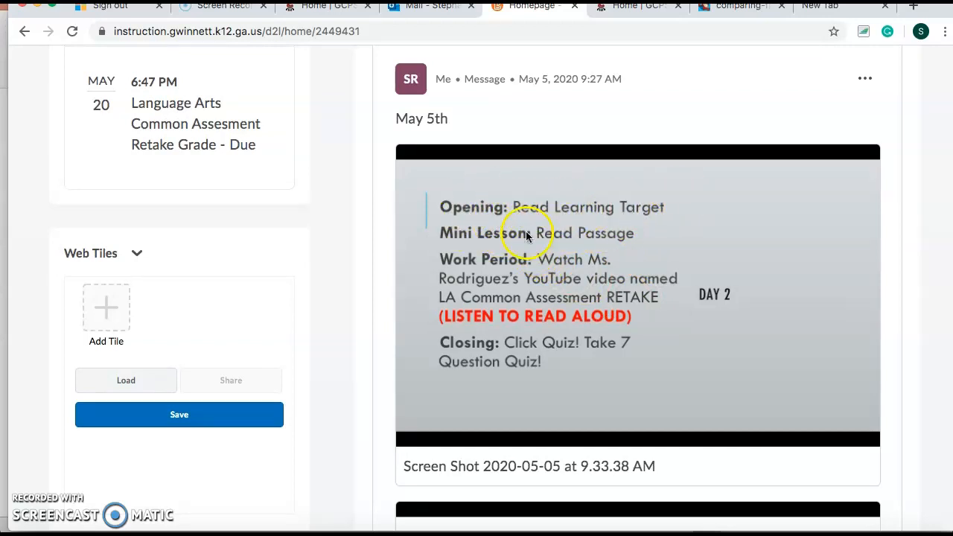
{"action": "mouse_move", "coordinate": [653, 247]}
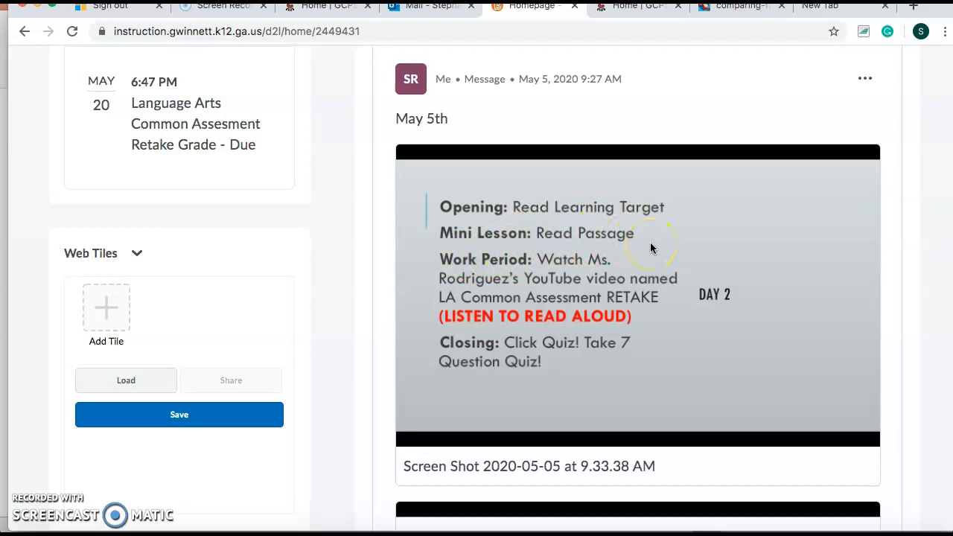
{"action": "mouse_move", "coordinate": [500, 307]}
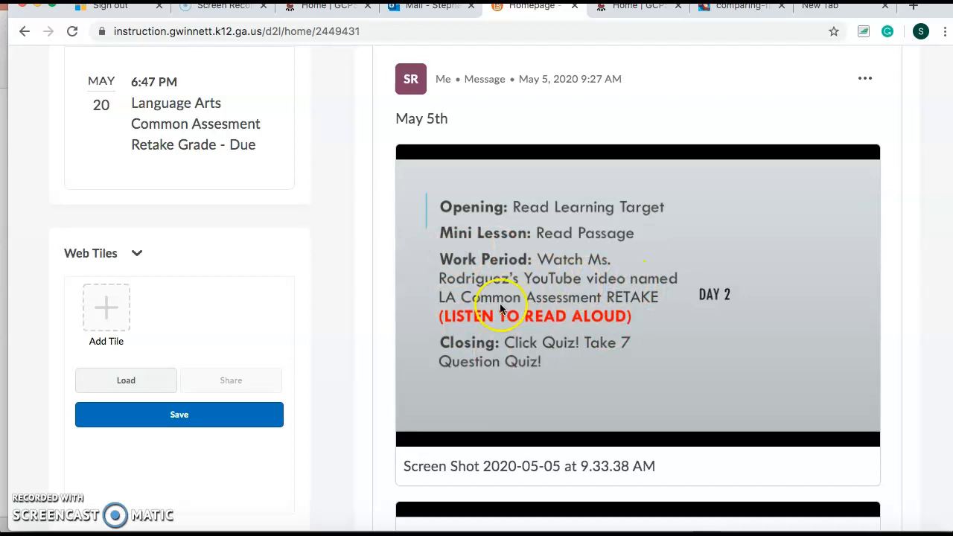
{"action": "mouse_move", "coordinate": [575, 295]}
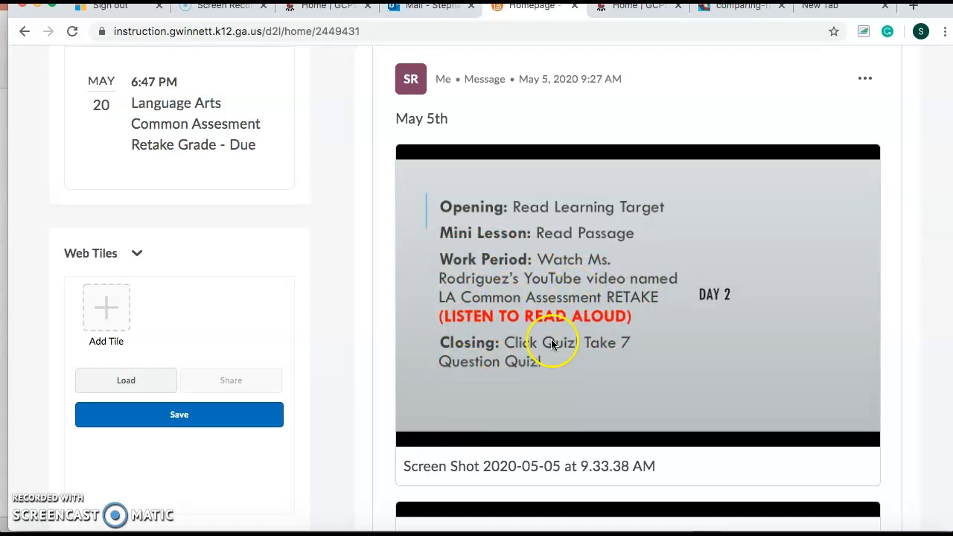
Scroll past the learning target and mini lesson images to the TV history reading passage
{"action": "scroll", "scroll_direction": "down", "scroll_amount": 3}
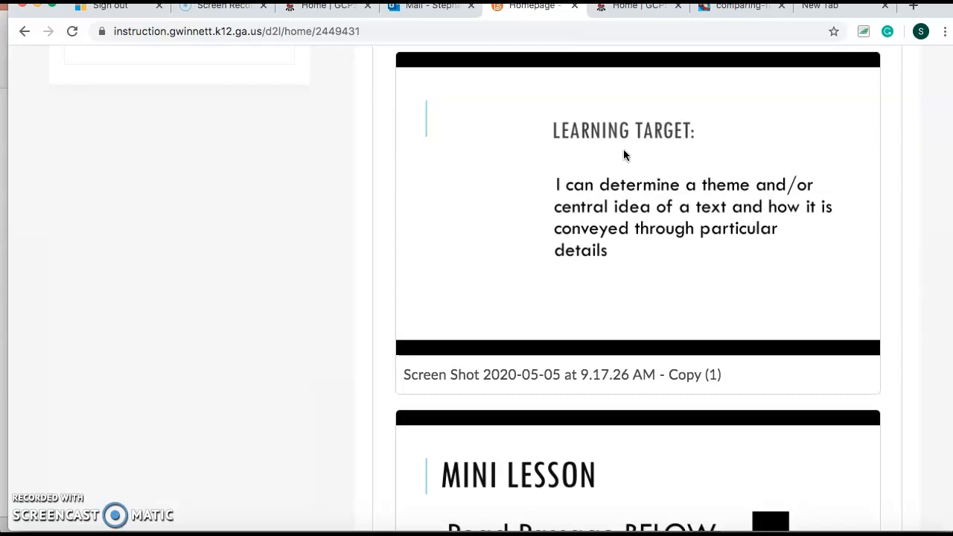
{"action": "scroll", "scroll_direction": "down", "scroll_amount": 3}
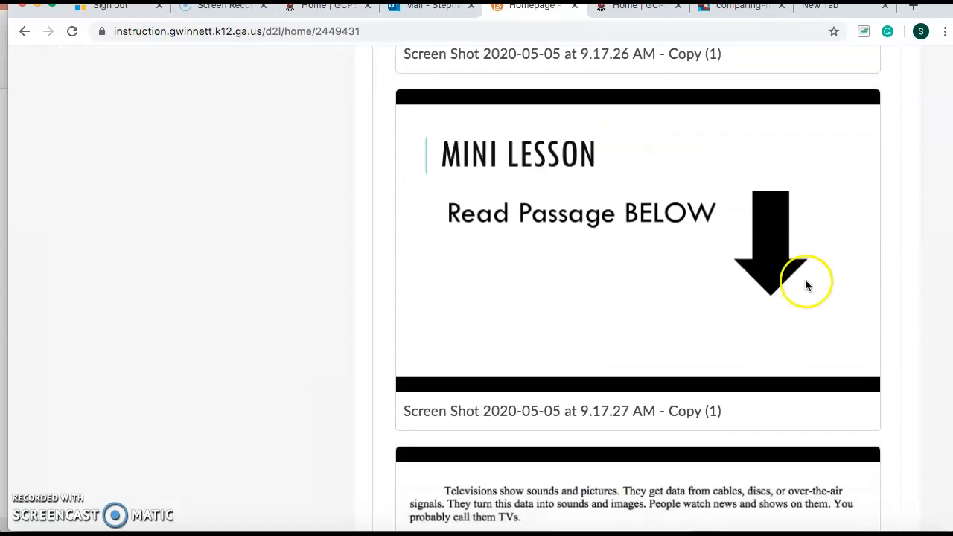
{"action": "scroll", "scroll_direction": "down", "scroll_amount": 3}
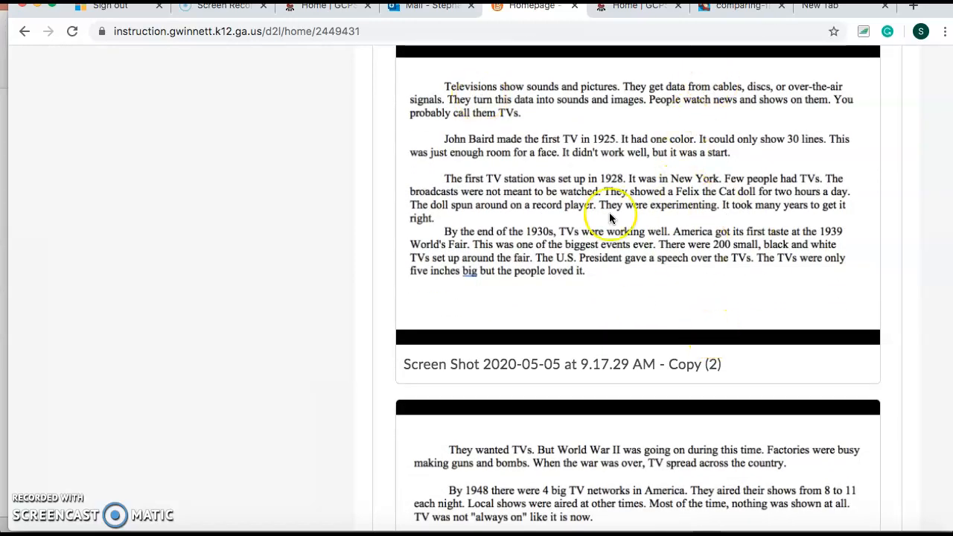
{"action": "mouse_move", "coordinate": [408, 81]}
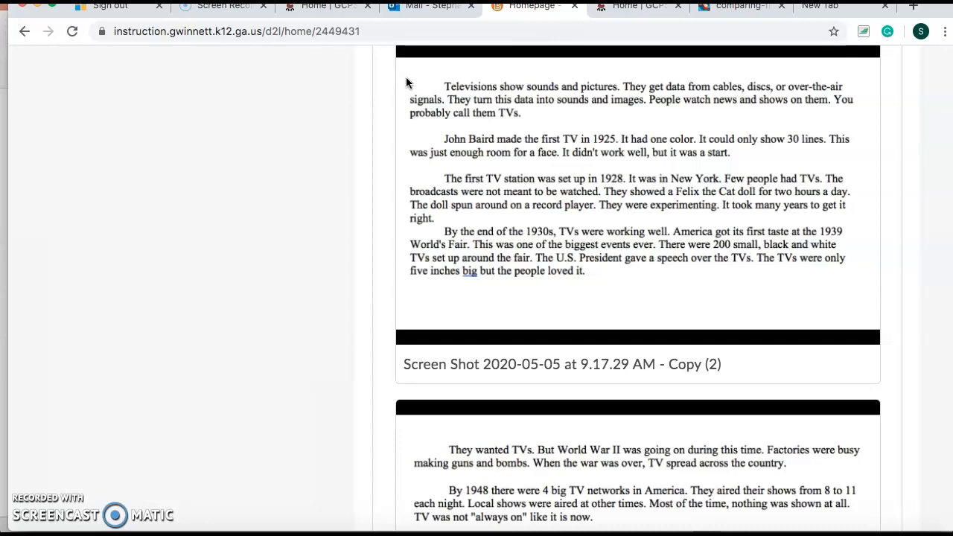
{"action": "mouse_move", "coordinate": [750, 122]}
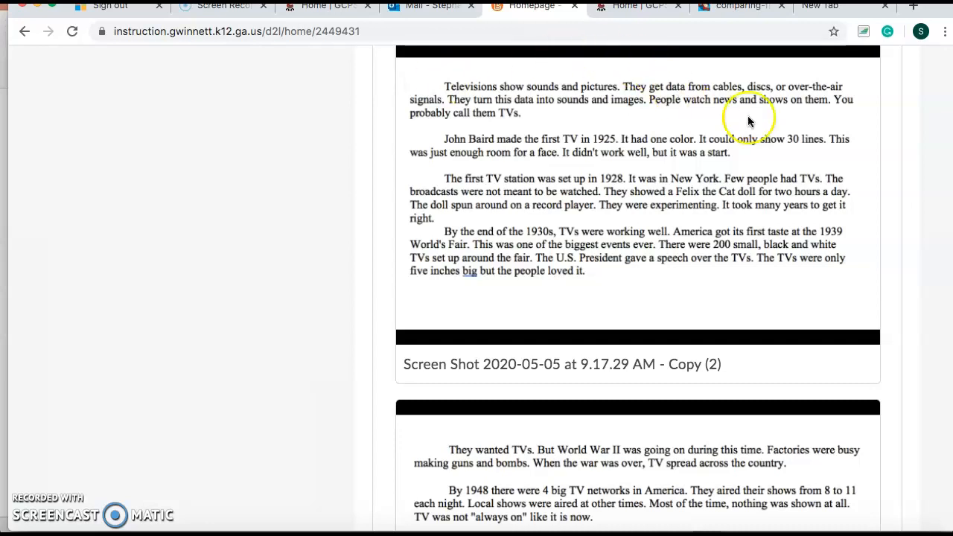
{"action": "mouse_move", "coordinate": [499, 98]}
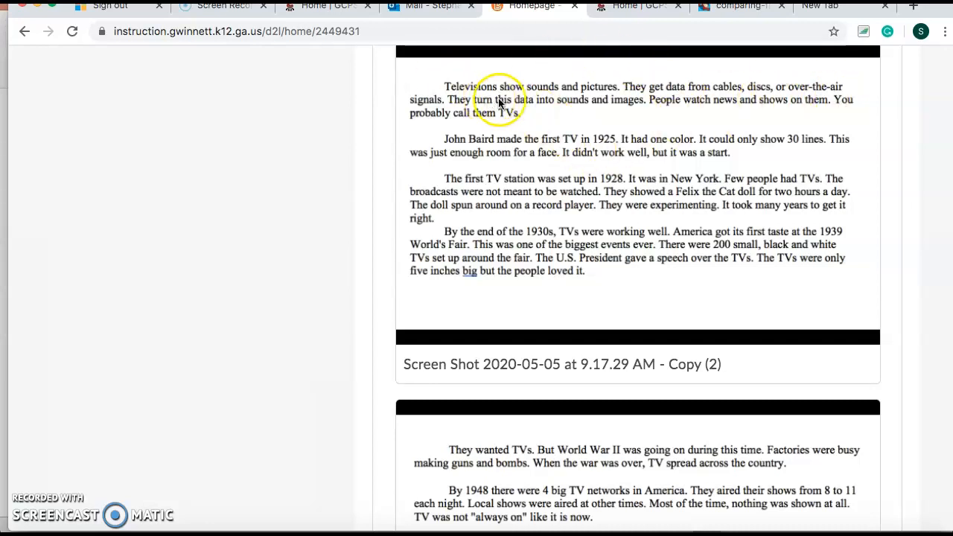
{"action": "mouse_move", "coordinate": [625, 118]}
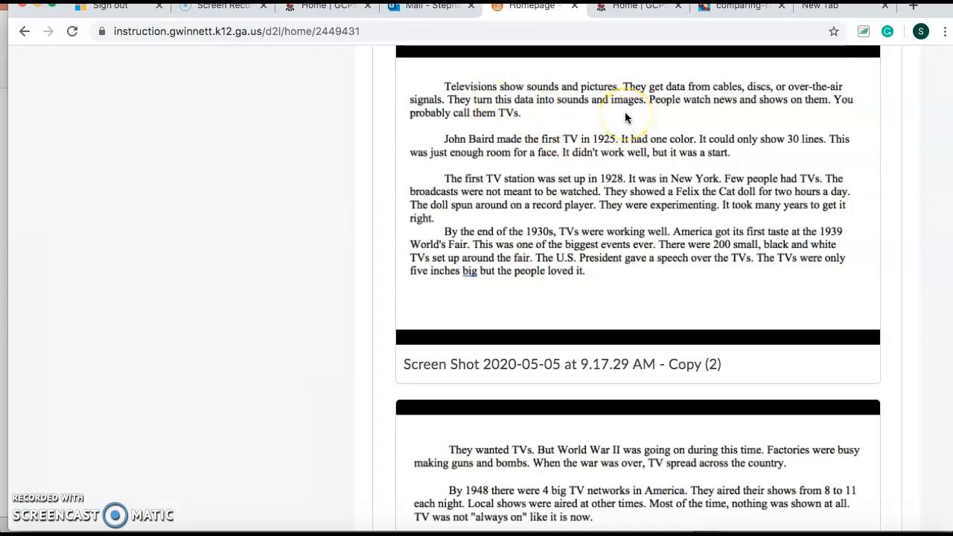
{"action": "mouse_move", "coordinate": [447, 147]}
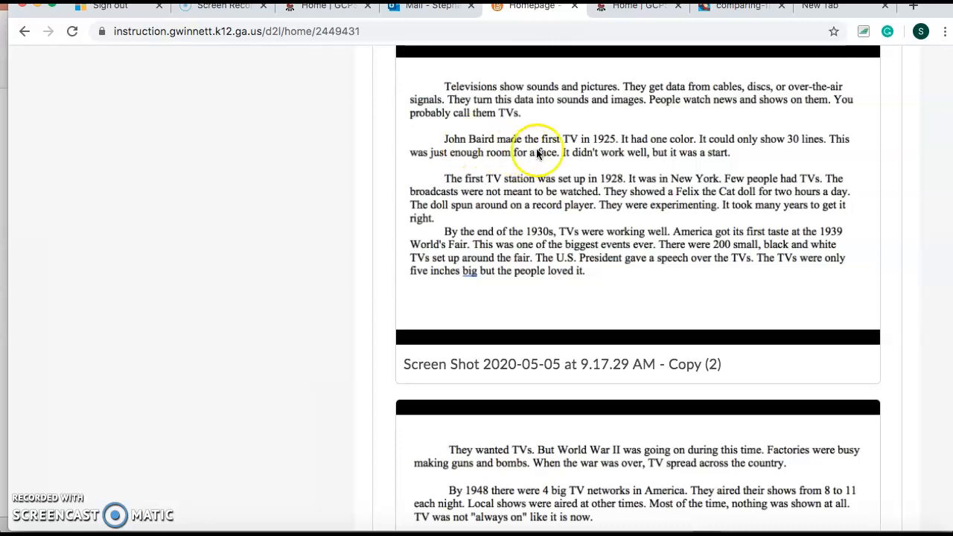
{"action": "mouse_move", "coordinate": [535, 158]}
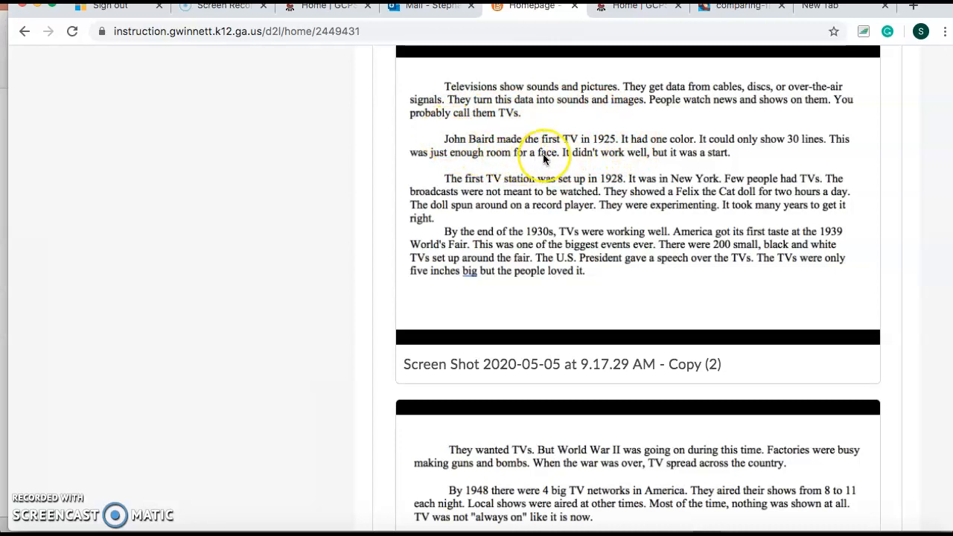
{"action": "scroll", "scroll_direction": "down", "scroll_amount": 3}
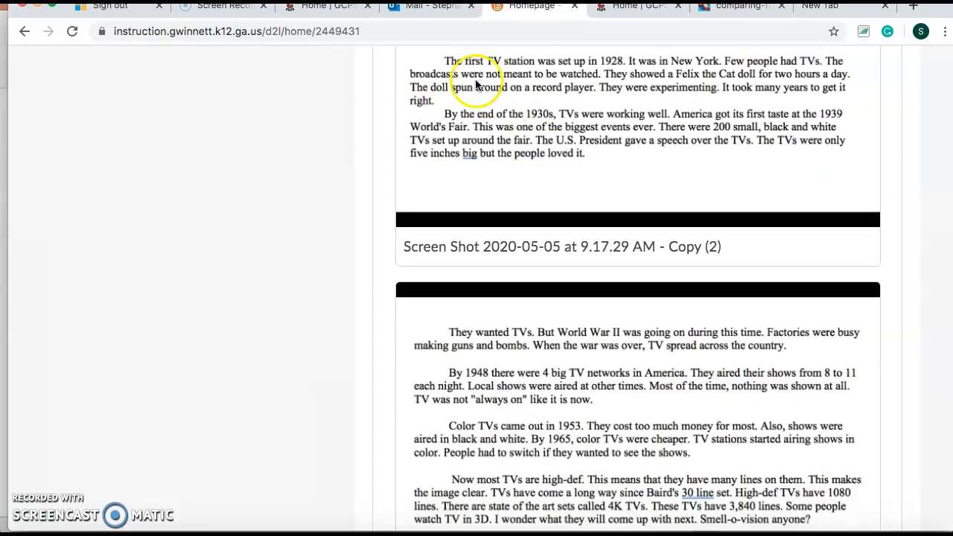
{"action": "mouse_move", "coordinate": [499, 71]}
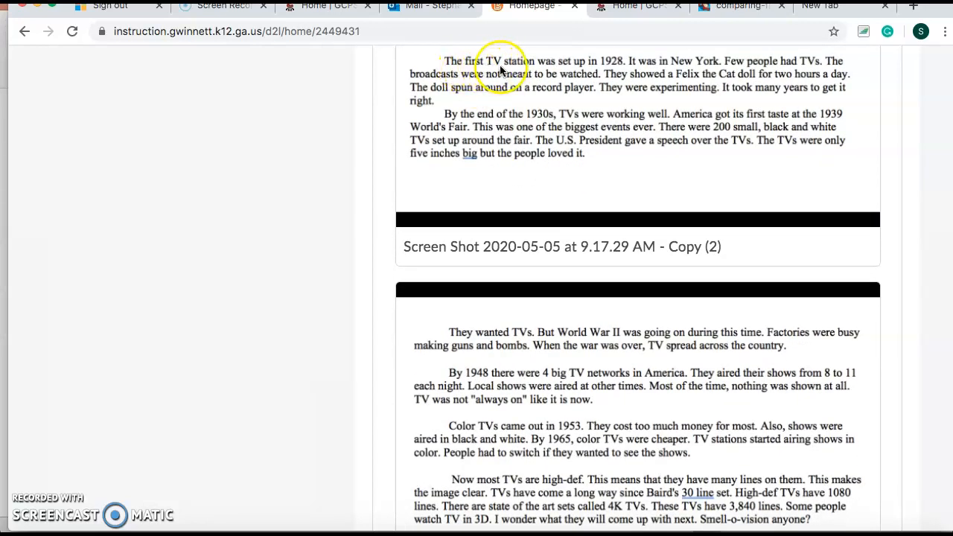
{"action": "mouse_move", "coordinate": [420, 67]}
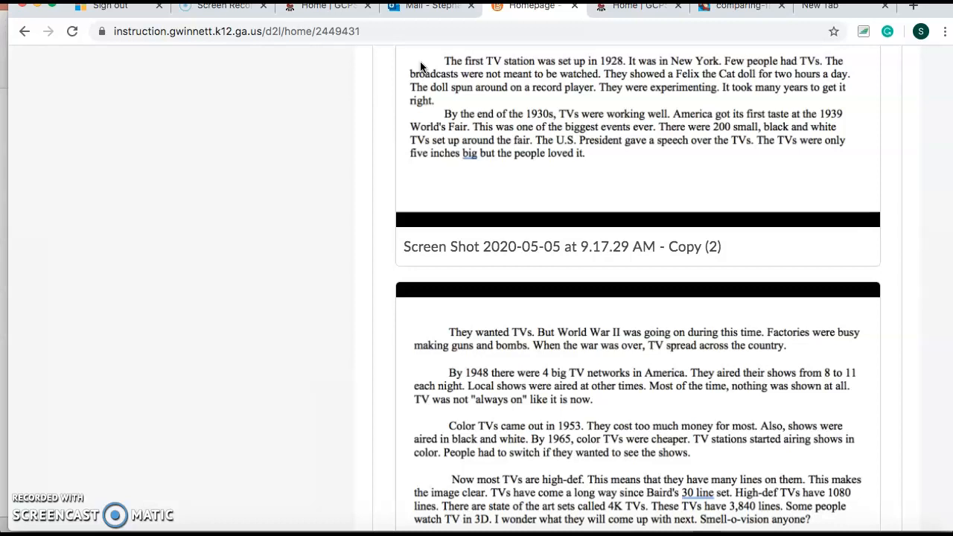
{"action": "mouse_move", "coordinate": [612, 93]}
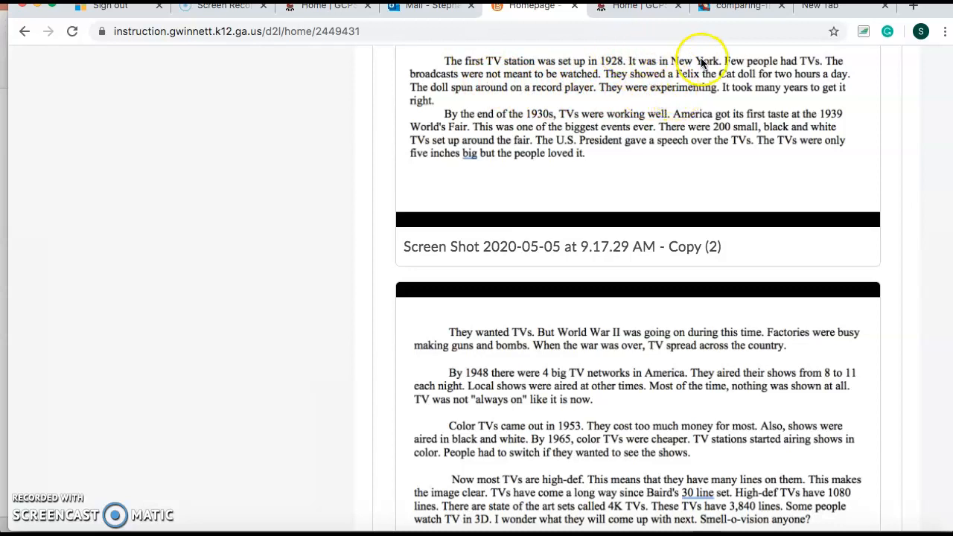
{"action": "mouse_move", "coordinate": [700, 63]}
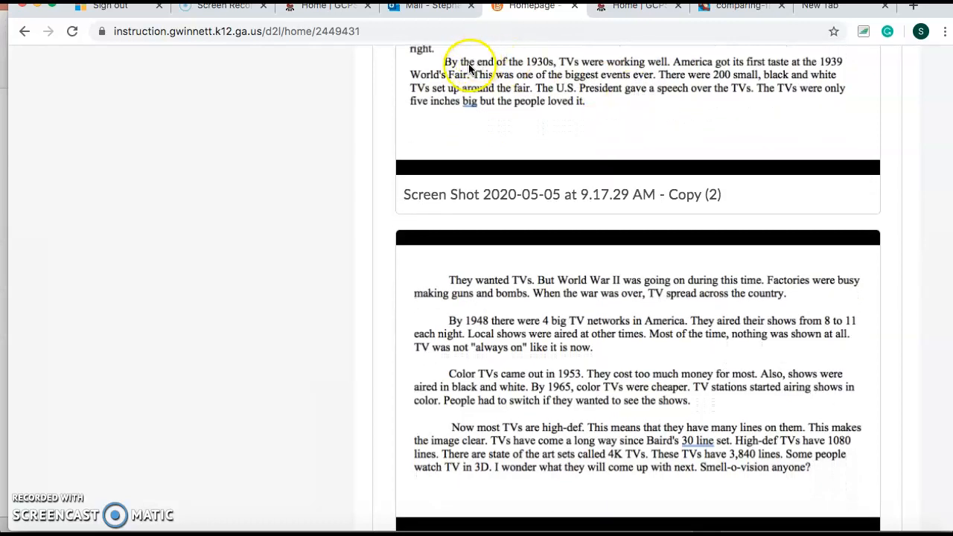
{"action": "mouse_move", "coordinate": [625, 86]}
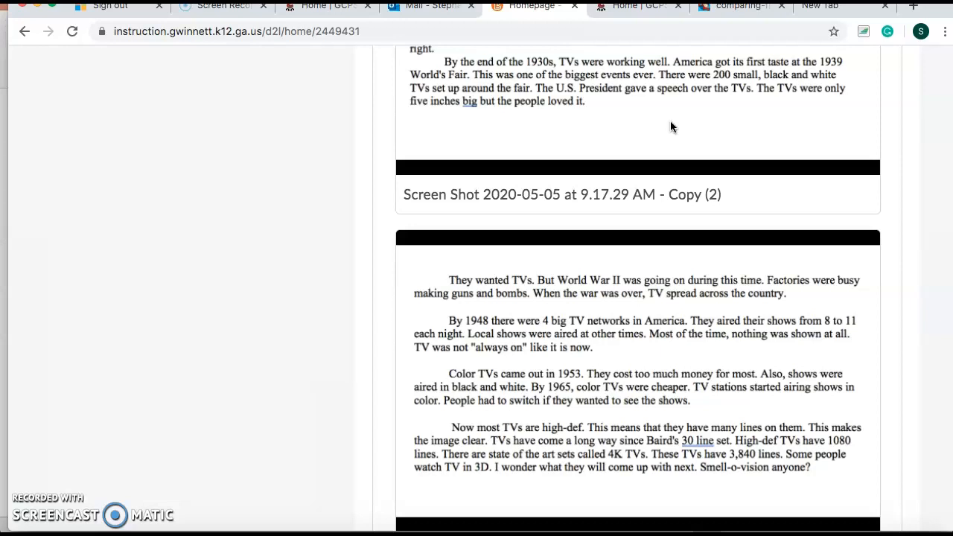
{"action": "mouse_move", "coordinate": [835, 75]}
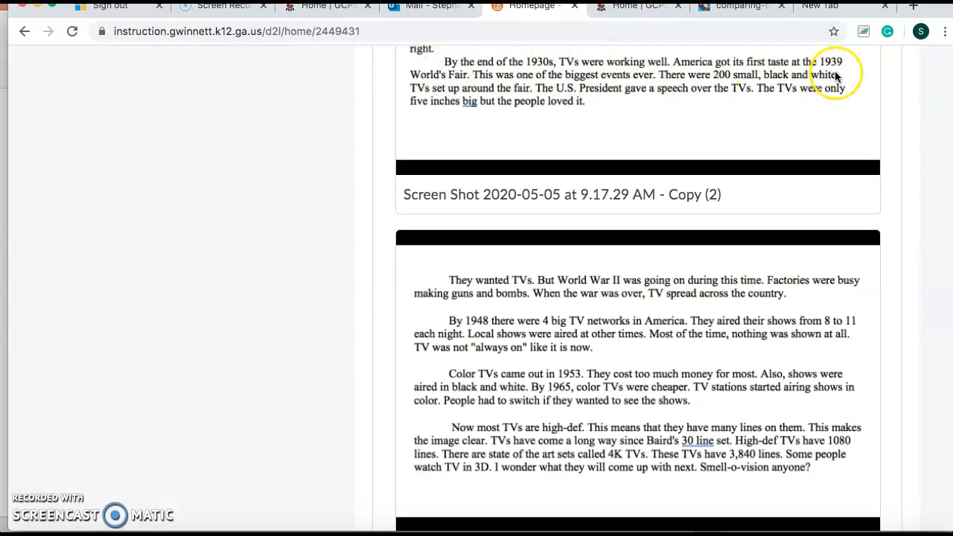
{"action": "mouse_move", "coordinate": [459, 74]}
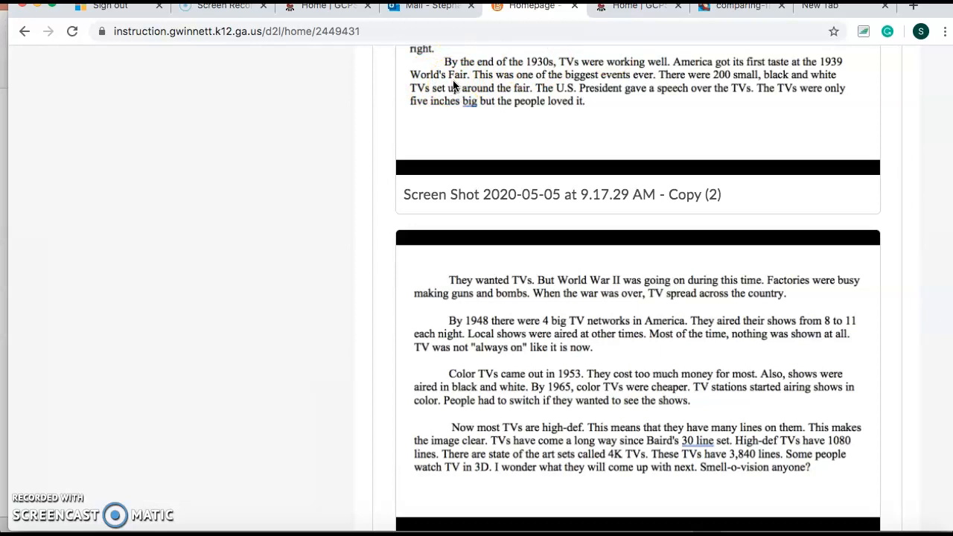
{"action": "scroll", "scroll_direction": "down", "scroll_amount": 3}
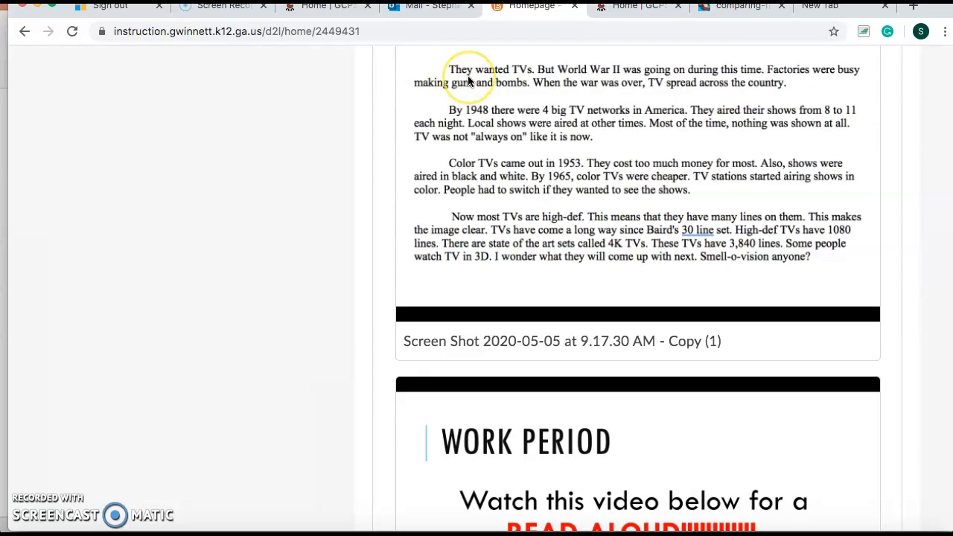
{"action": "mouse_move", "coordinate": [469, 78]}
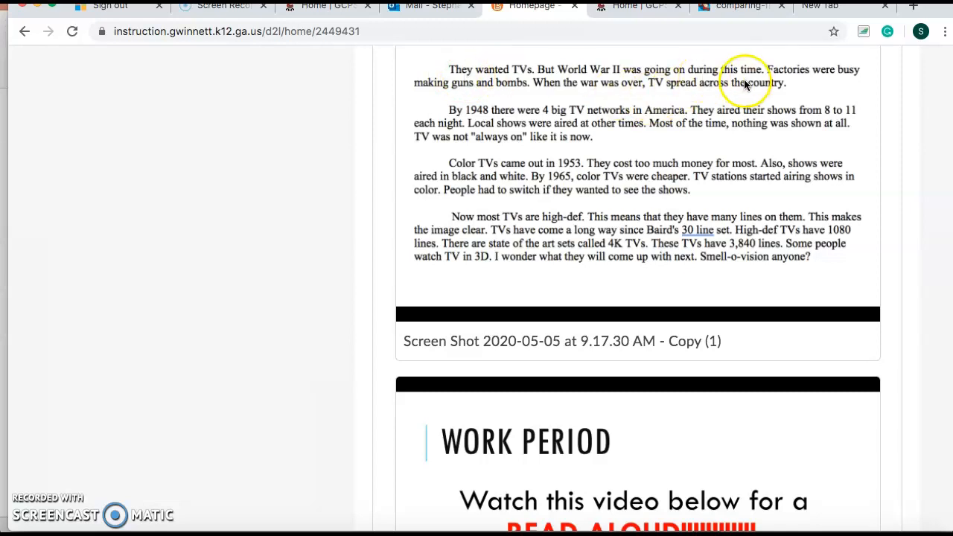
{"action": "mouse_move", "coordinate": [811, 88]}
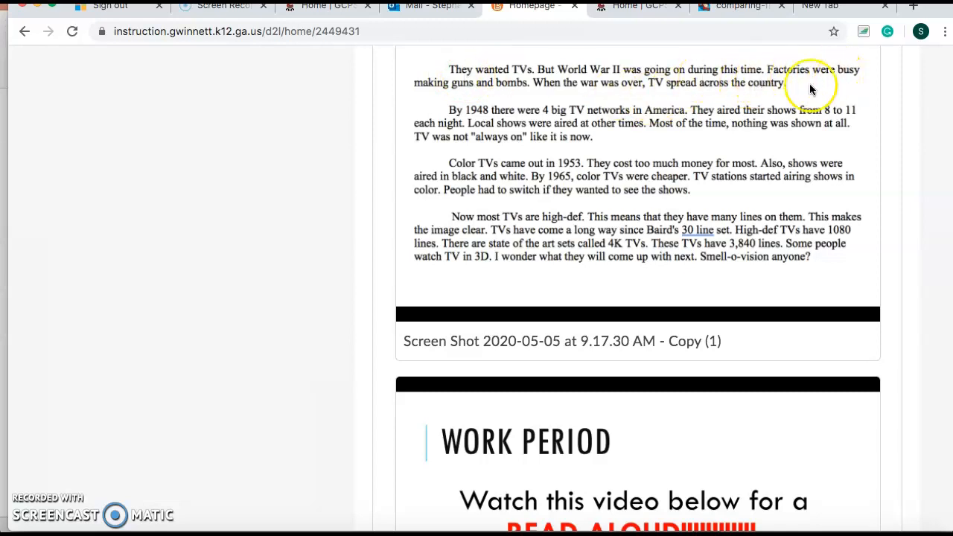
{"action": "mouse_move", "coordinate": [573, 84]}
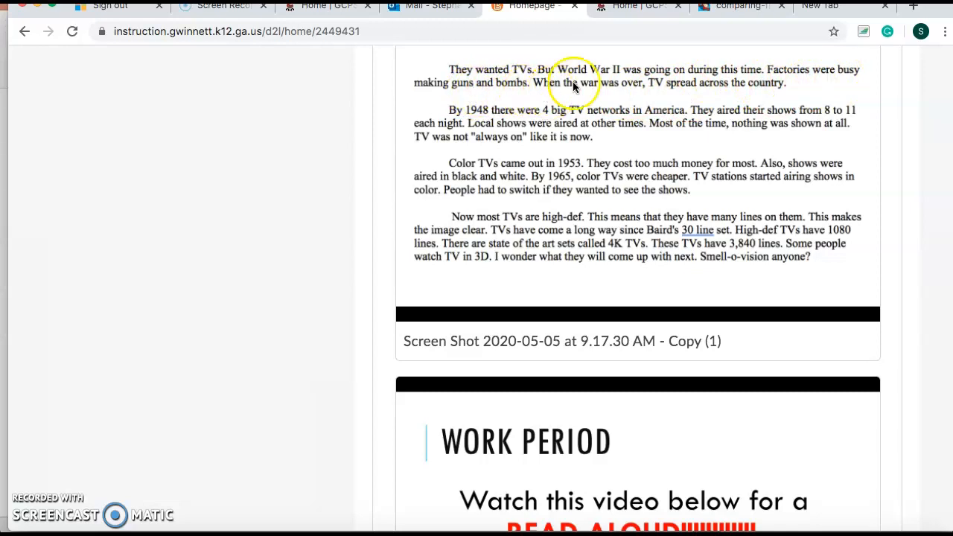
{"action": "mouse_move", "coordinate": [735, 89]}
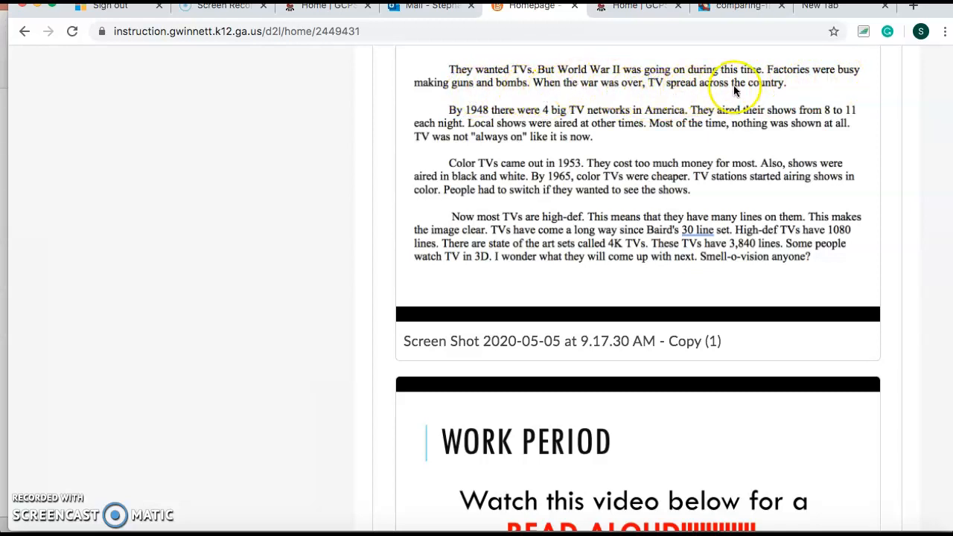
{"action": "mouse_move", "coordinate": [521, 75]}
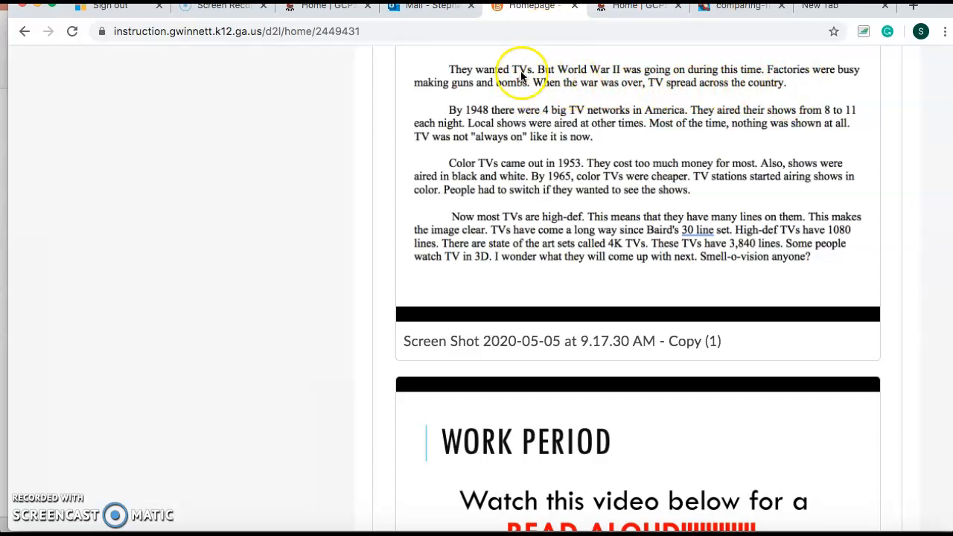
{"action": "mouse_move", "coordinate": [643, 77]}
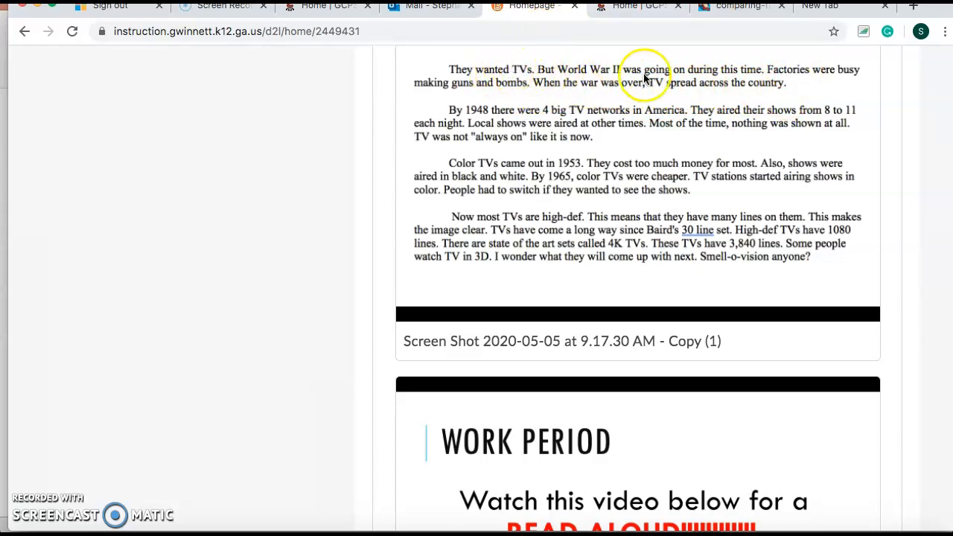
{"action": "mouse_move", "coordinate": [626, 93]}
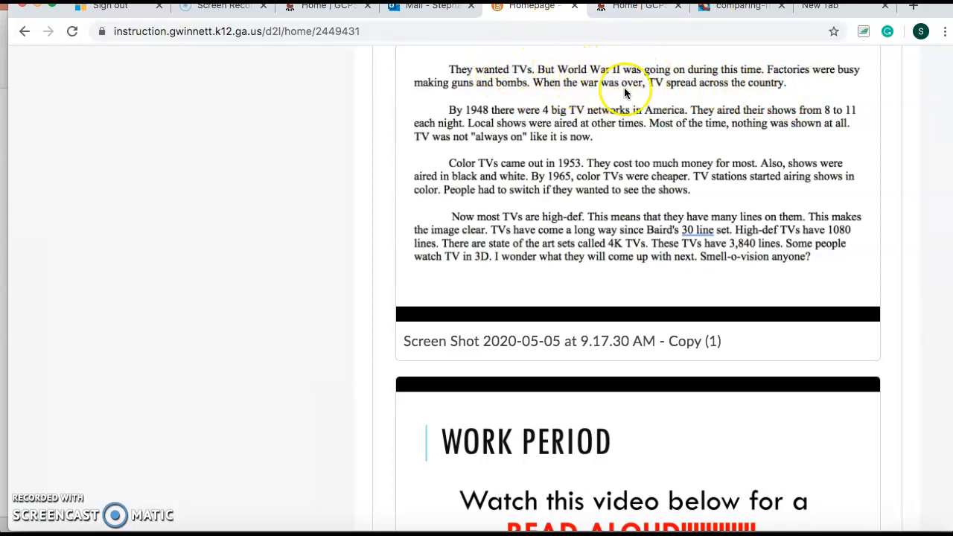
{"action": "mouse_move", "coordinate": [524, 82]}
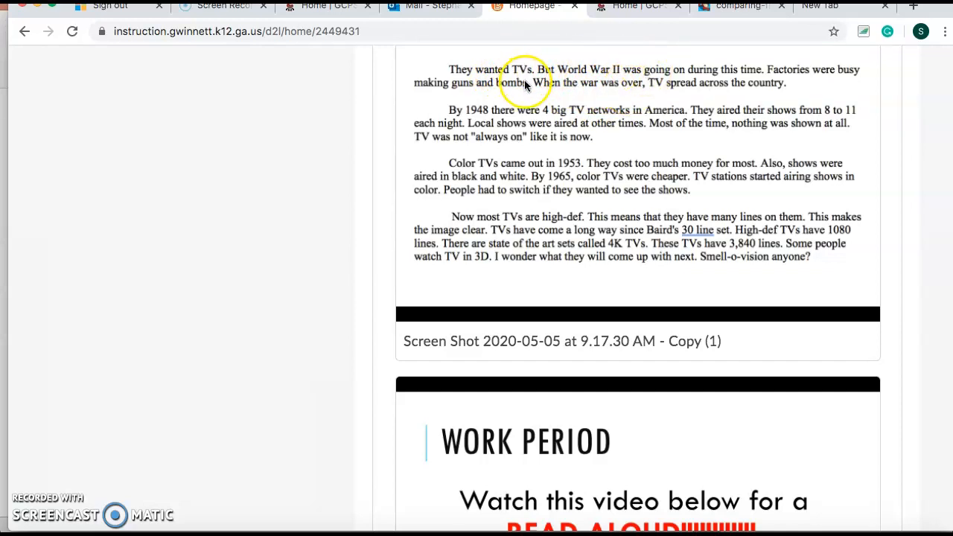
{"action": "mouse_move", "coordinate": [518, 78]}
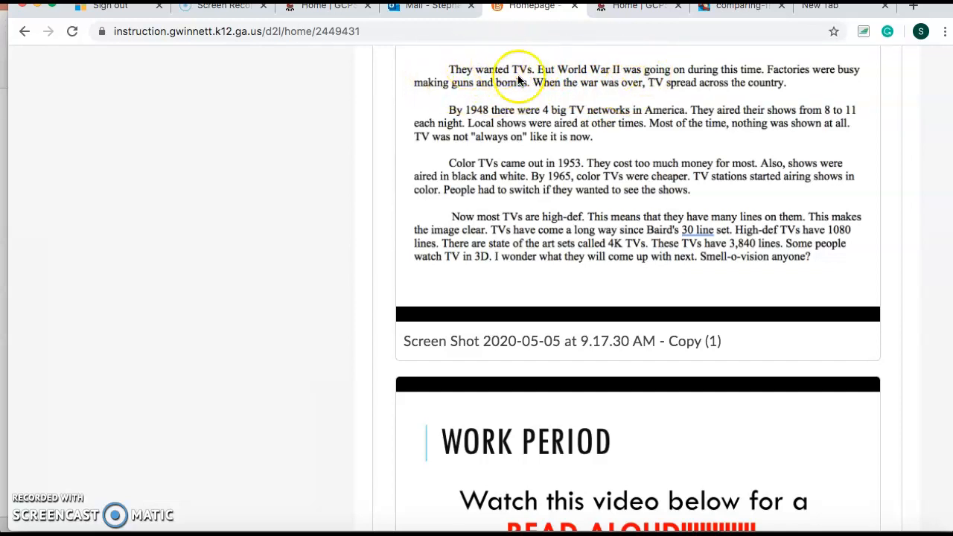
{"action": "scroll", "scroll_direction": "down", "scroll_amount": 3}
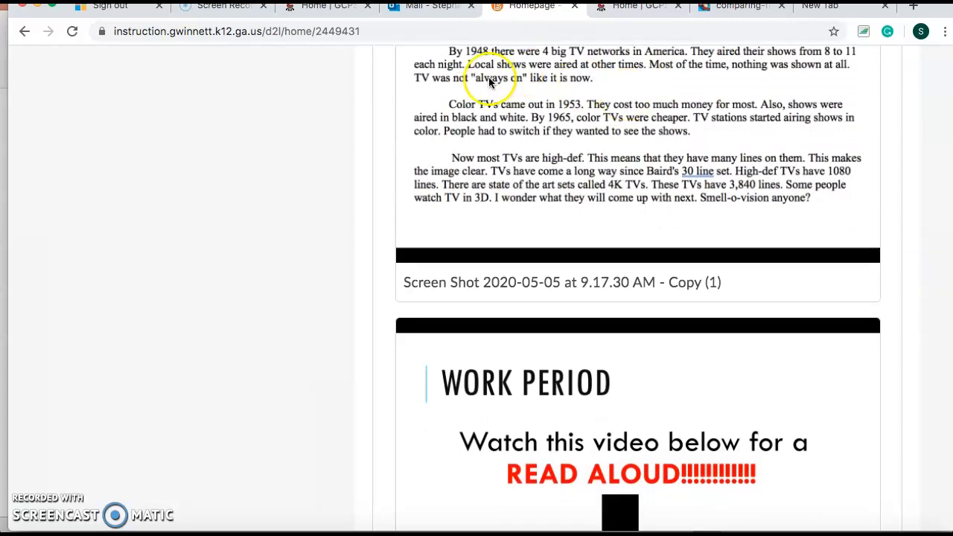
{"action": "mouse_move", "coordinate": [429, 103]}
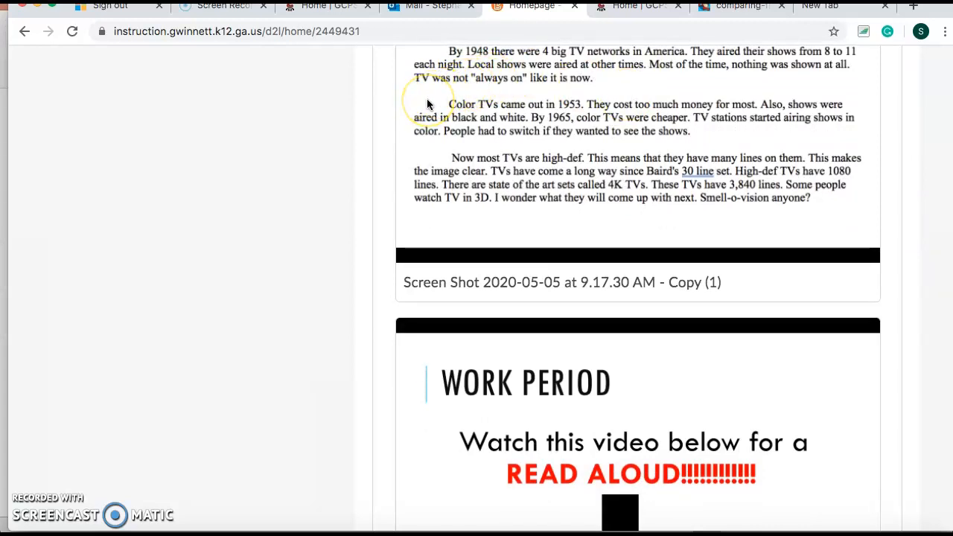
{"action": "mouse_move", "coordinate": [429, 103]}
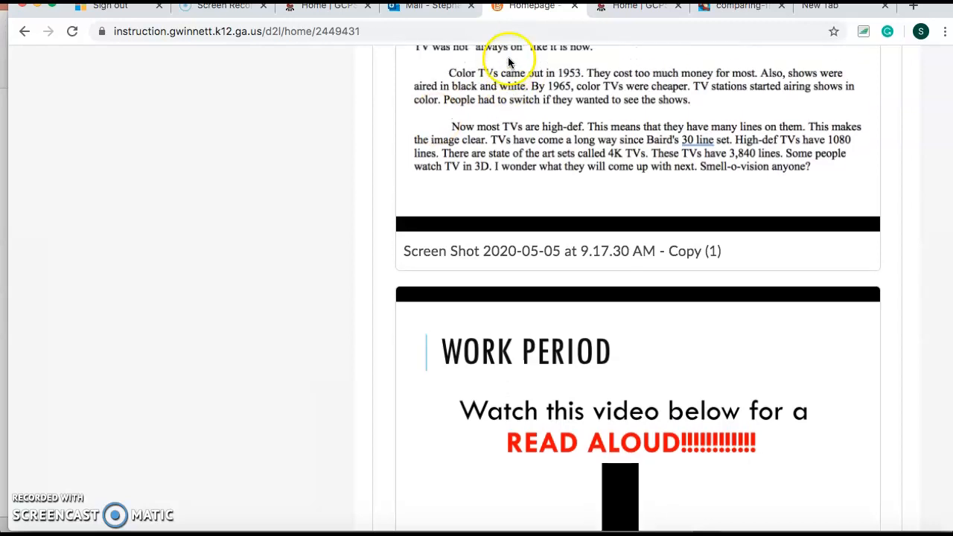
{"action": "mouse_move", "coordinate": [584, 58]}
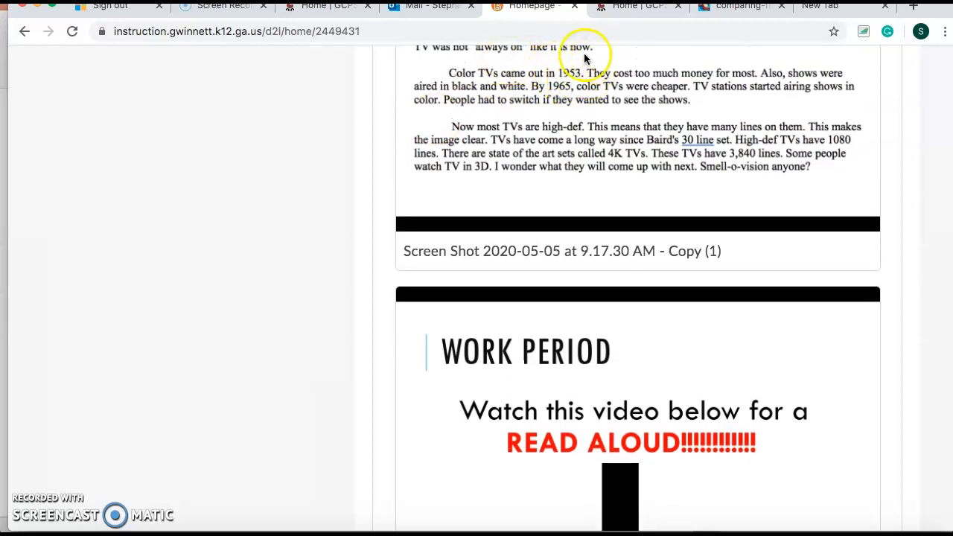
{"action": "mouse_move", "coordinate": [521, 74]}
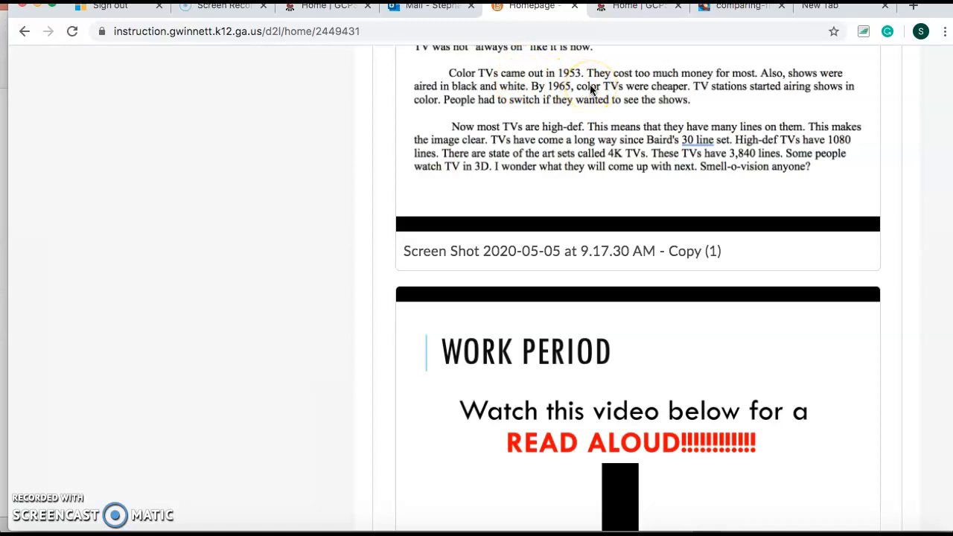
{"action": "mouse_move", "coordinate": [728, 78]}
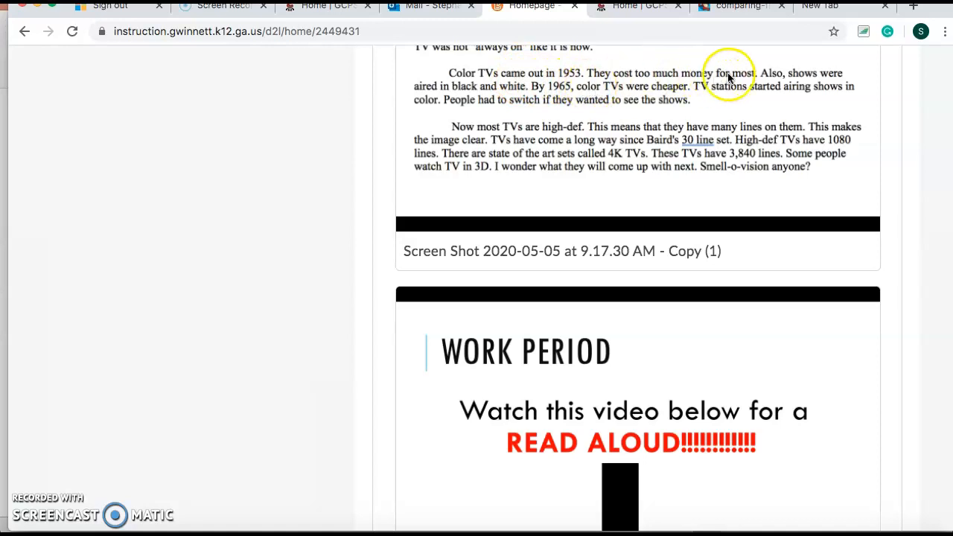
{"action": "mouse_move", "coordinate": [864, 91]}
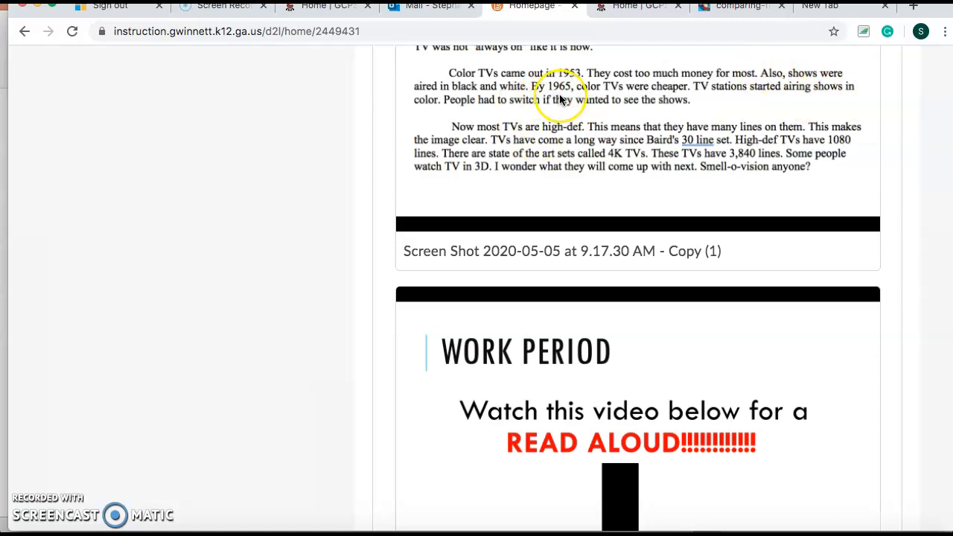
{"action": "mouse_move", "coordinate": [623, 93]}
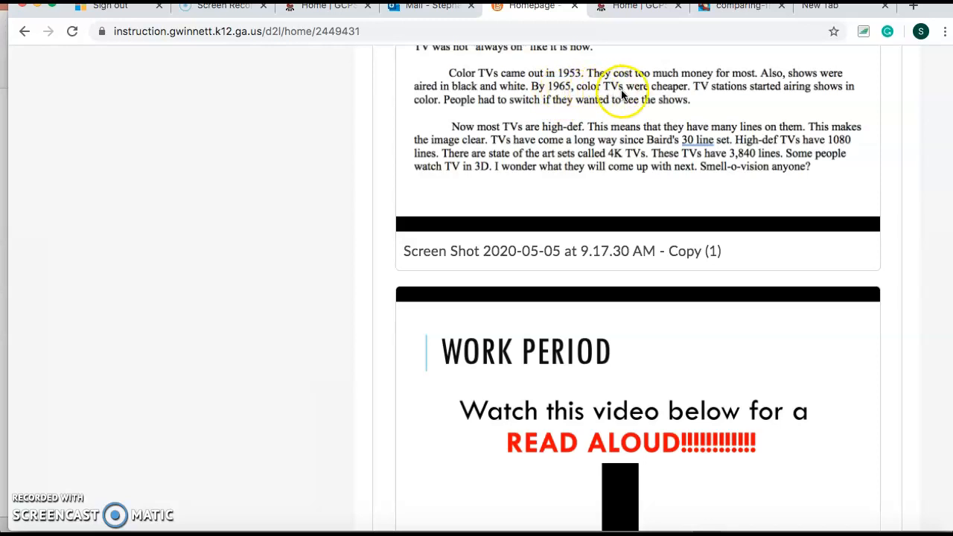
{"action": "mouse_move", "coordinate": [751, 97]}
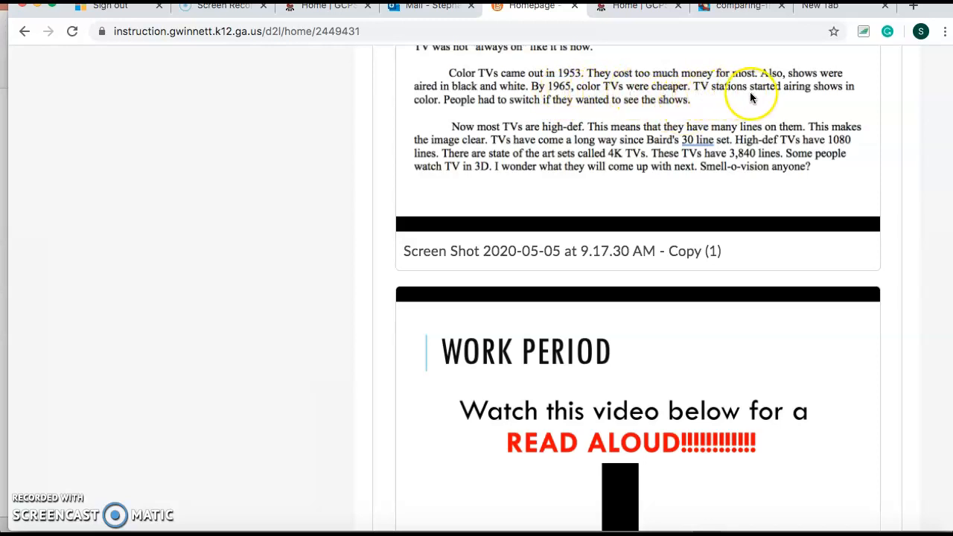
{"action": "mouse_move", "coordinate": [819, 98]}
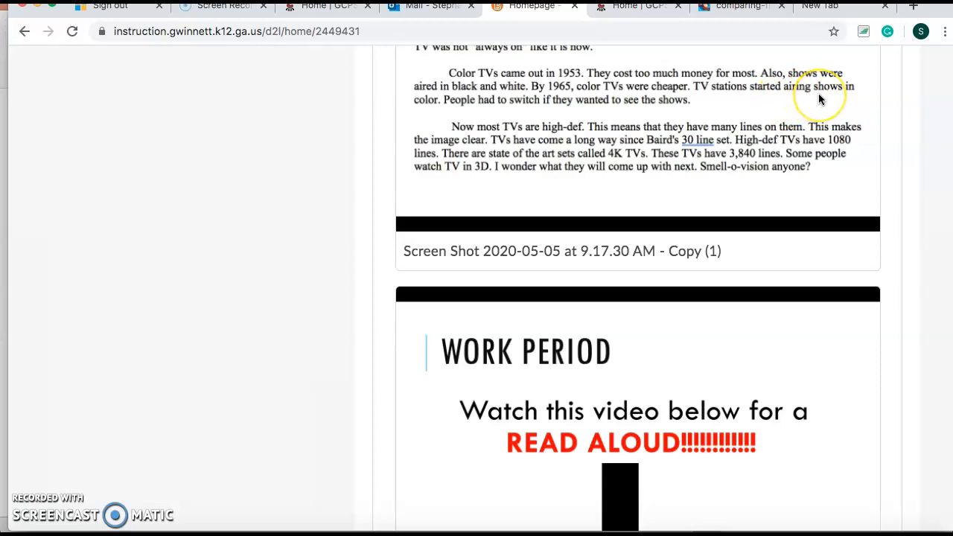
{"action": "mouse_move", "coordinate": [819, 98]}
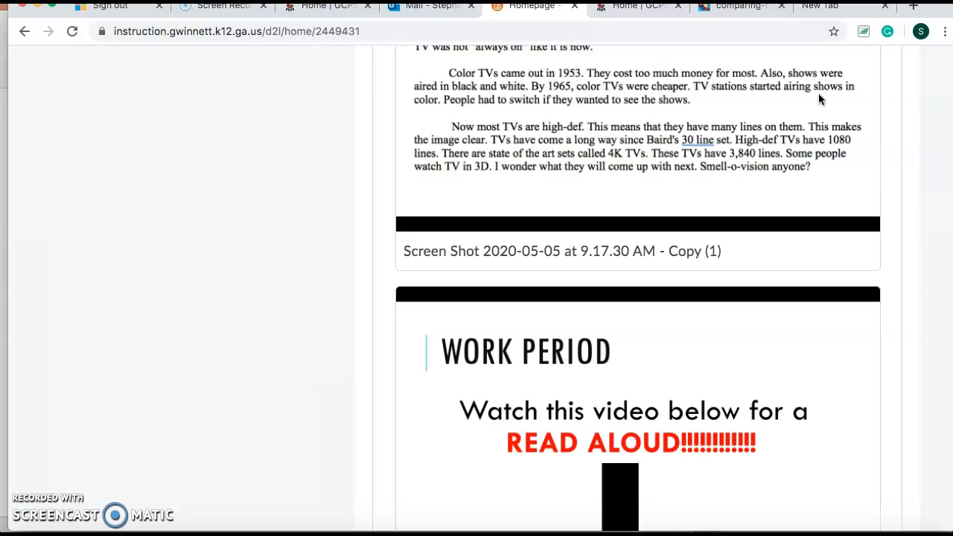
{"action": "scroll", "scroll_direction": "down", "scroll_amount": 3}
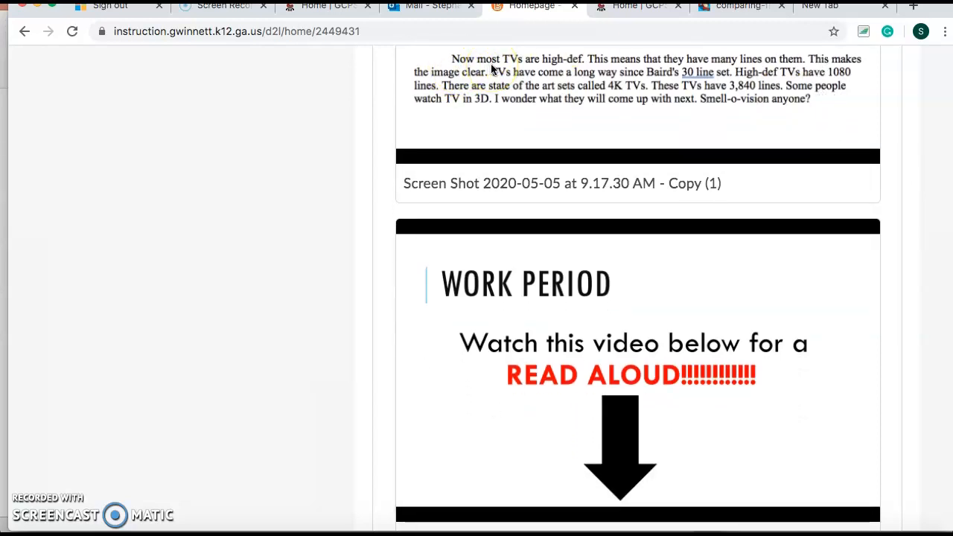
{"action": "mouse_move", "coordinate": [728, 70]}
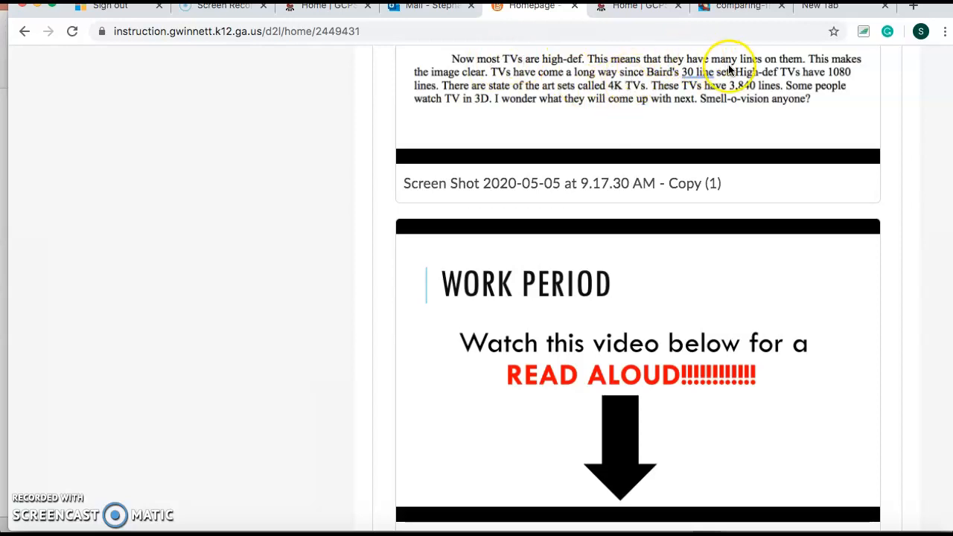
{"action": "mouse_move", "coordinate": [845, 67]}
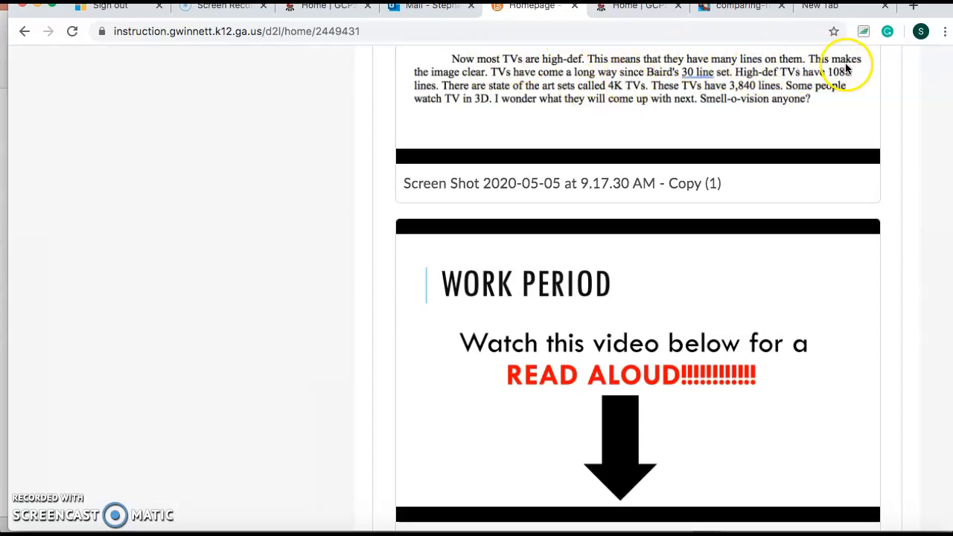
{"action": "mouse_move", "coordinate": [509, 77]}
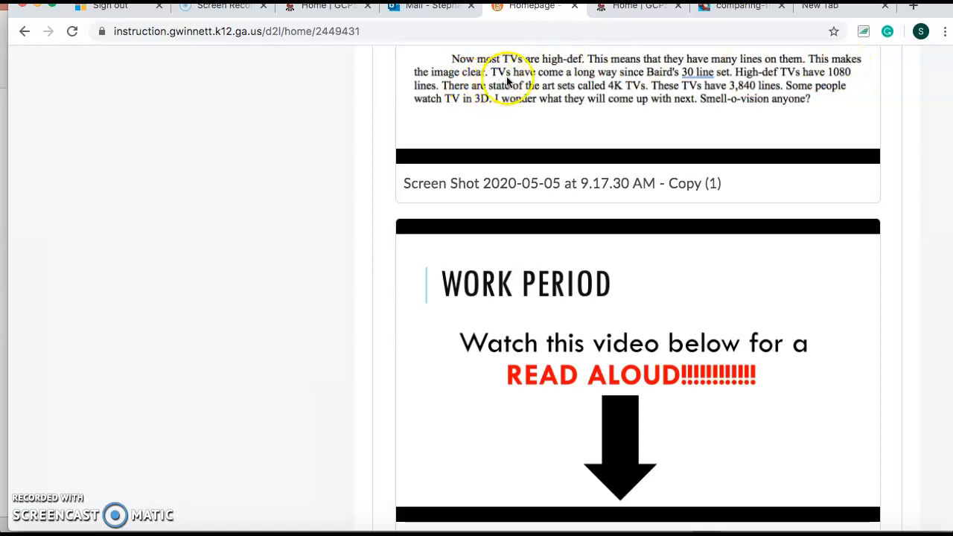
{"action": "mouse_move", "coordinate": [643, 82]}
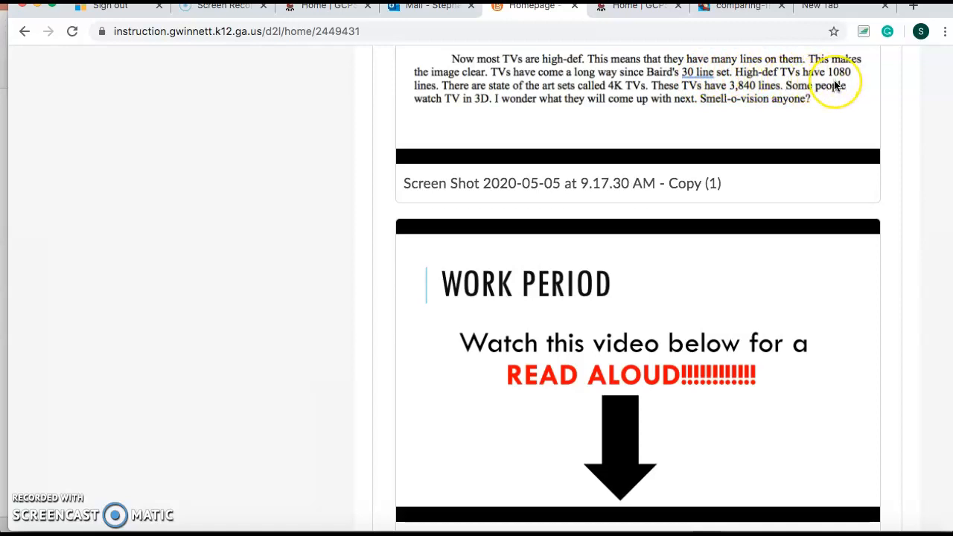
{"action": "mouse_move", "coordinate": [479, 99]}
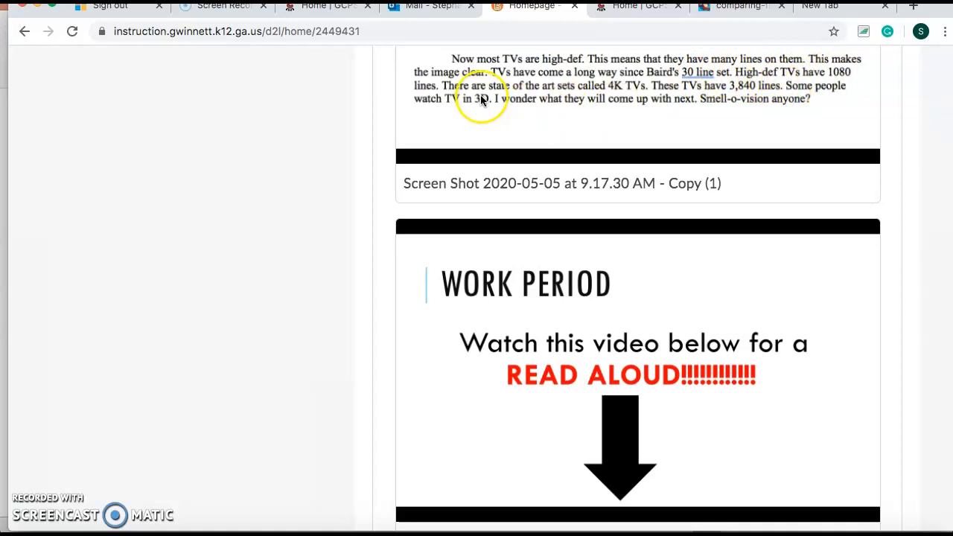
{"action": "mouse_move", "coordinate": [592, 97]}
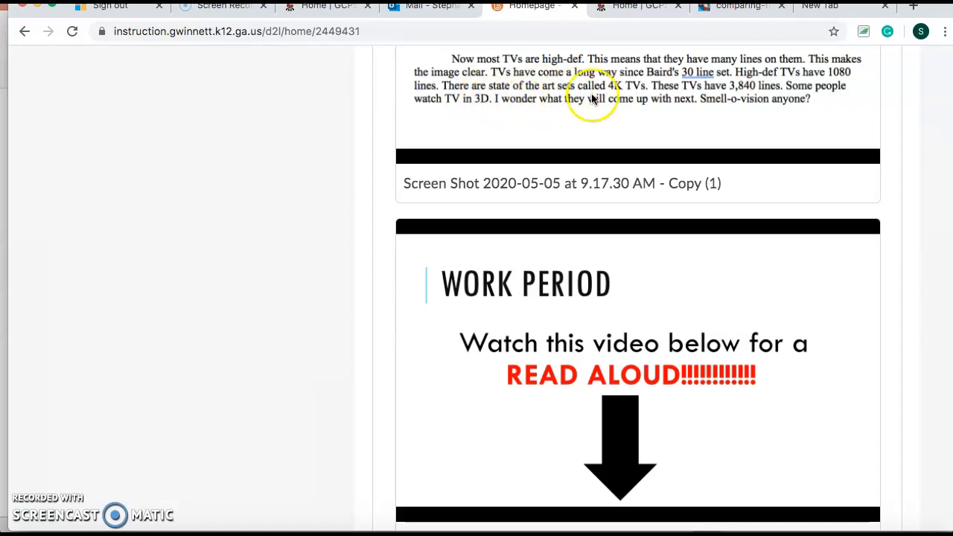
{"action": "mouse_move", "coordinate": [646, 92]}
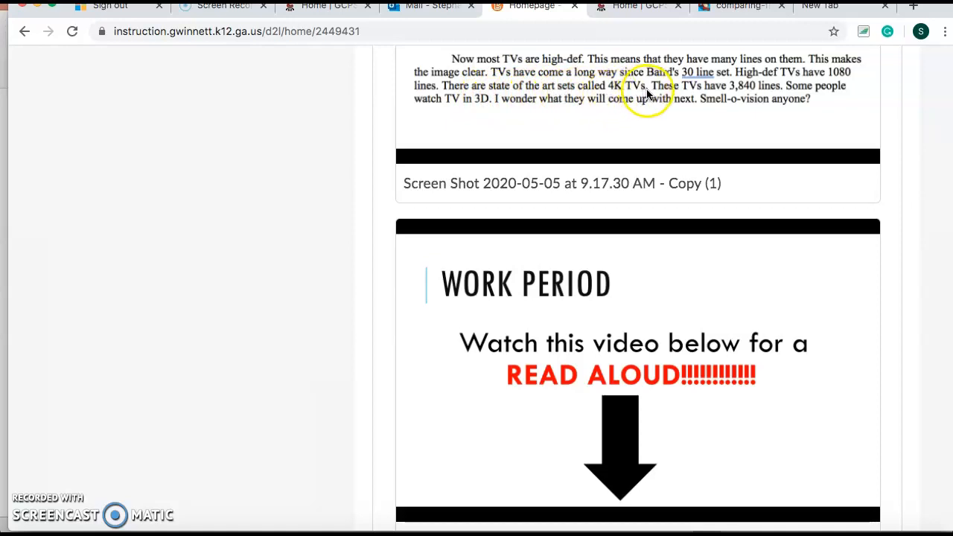
{"action": "mouse_move", "coordinate": [733, 93]}
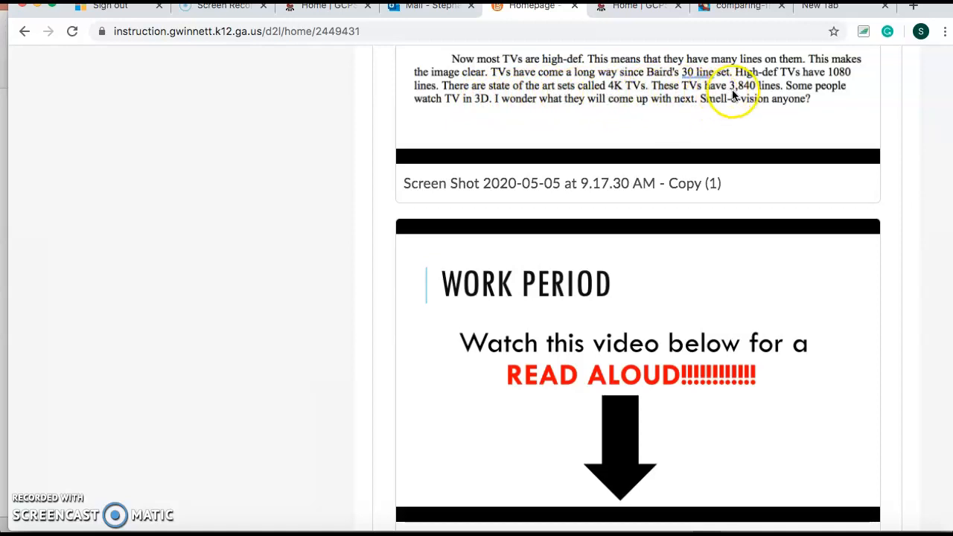
{"action": "mouse_move", "coordinate": [757, 91]}
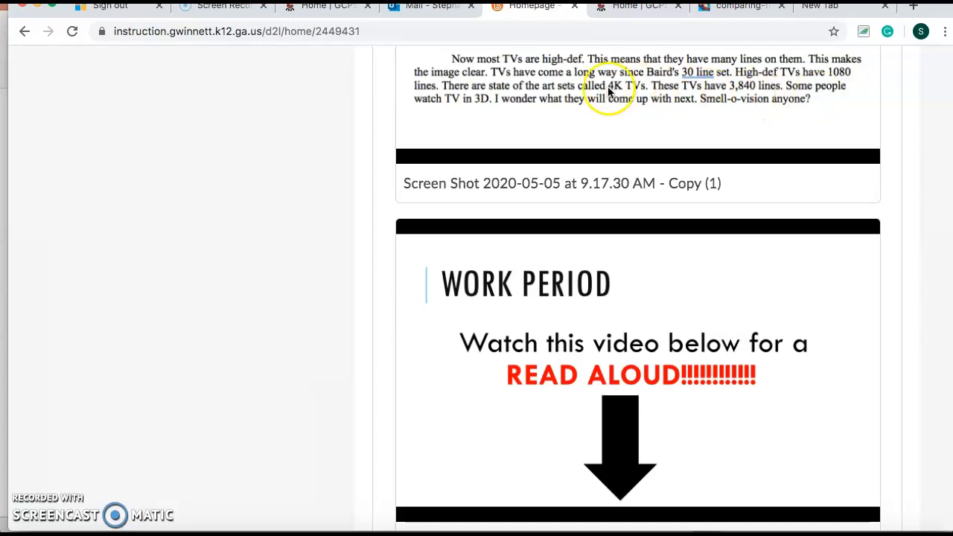
{"action": "mouse_move", "coordinate": [622, 92]}
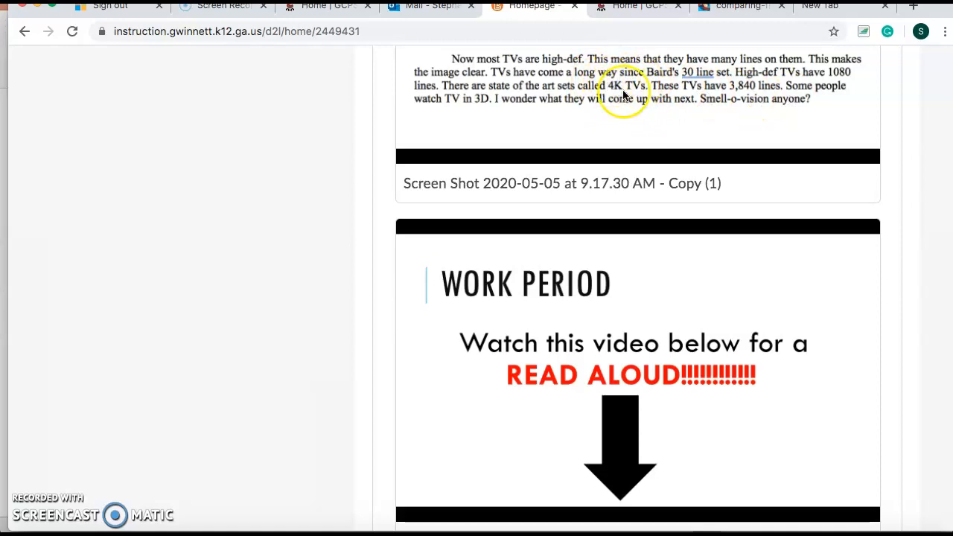
{"action": "mouse_move", "coordinate": [752, 98]}
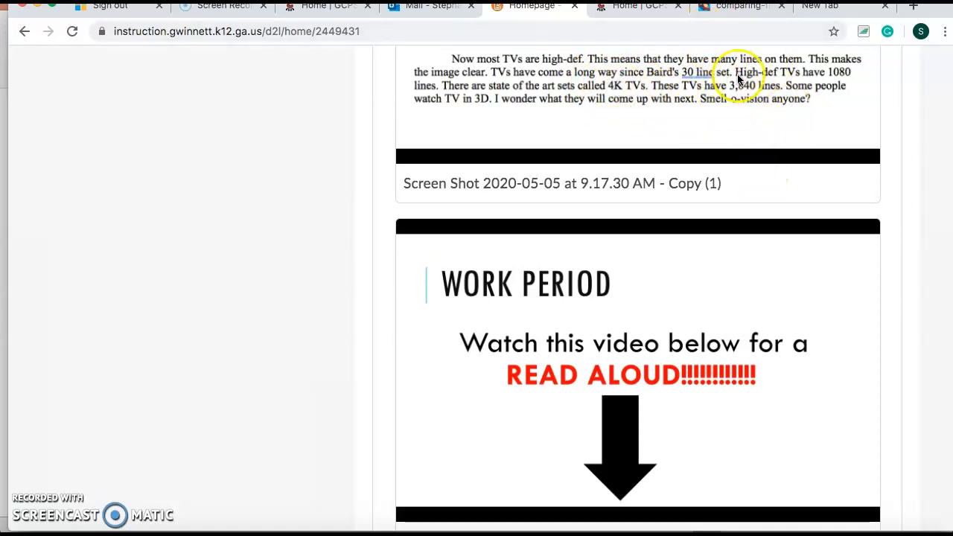
{"action": "scroll", "scroll_direction": "down", "scroll_amount": 3}
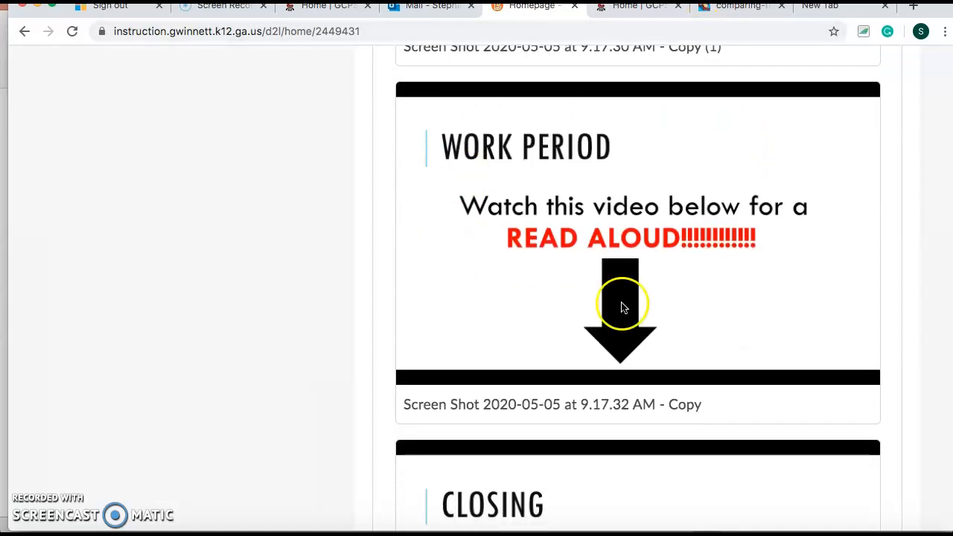
{"action": "mouse_move", "coordinate": [667, 271]}
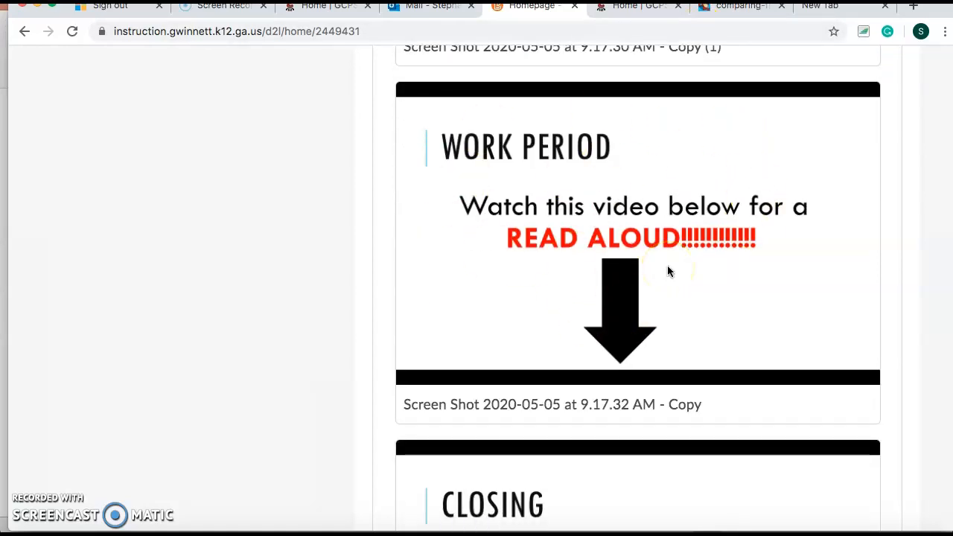
{"action": "mouse_move", "coordinate": [595, 423]}
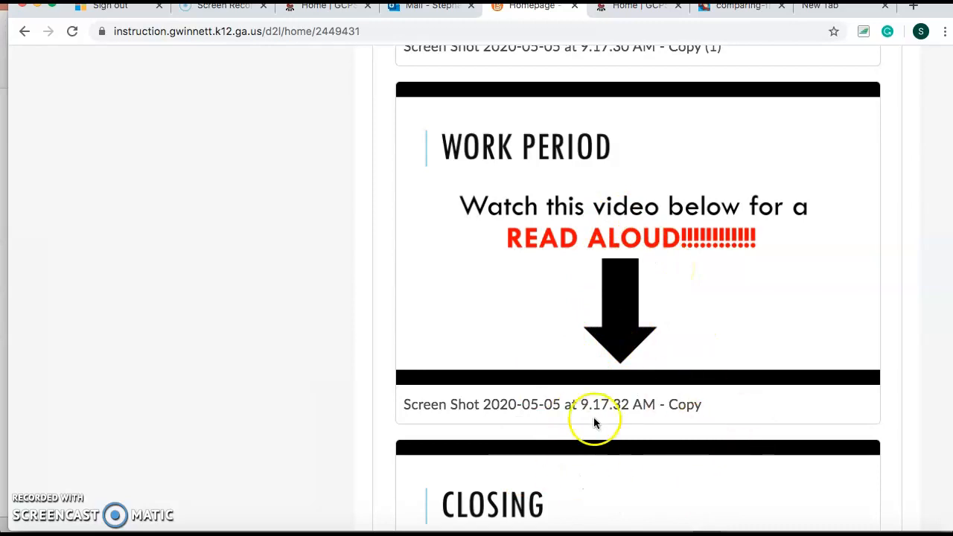
{"action": "scroll", "scroll_direction": "down", "scroll_amount": 3}
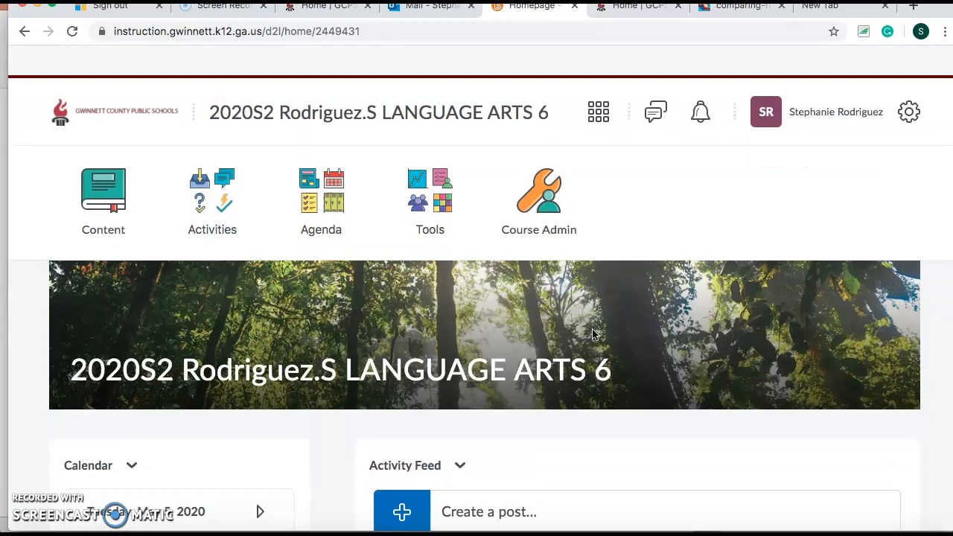
Go to Activities > Quizzes and bring up the Language Arts retake quiz's options for Preview
{"action": "left_click", "coordinate": [211, 190]}
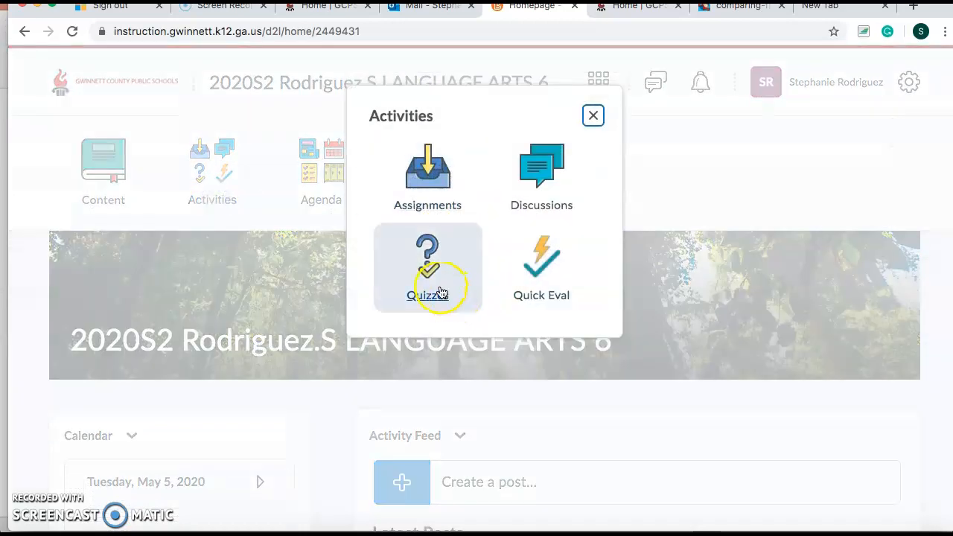
{"action": "left_click", "coordinate": [427, 268]}
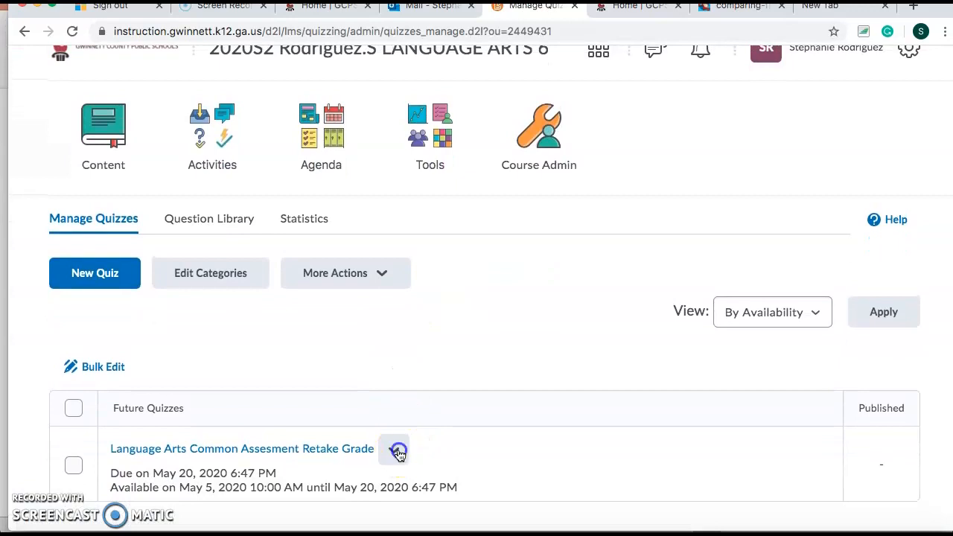
{"action": "left_click", "coordinate": [395, 450]}
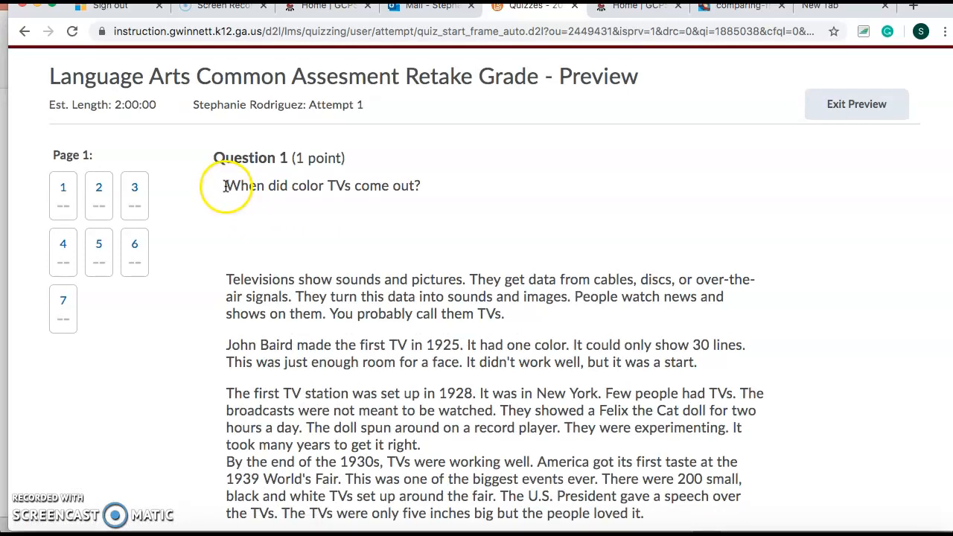
{"action": "mouse_move", "coordinate": [444, 185]}
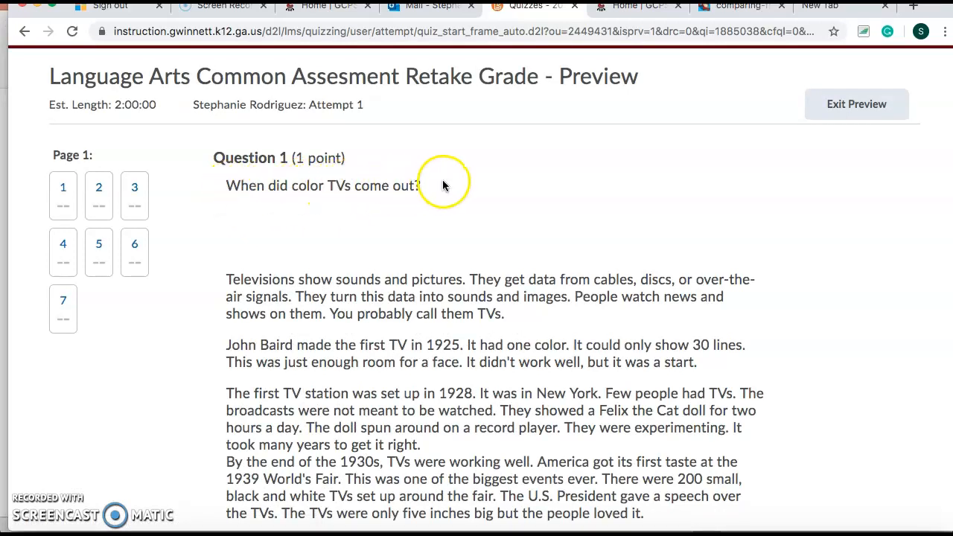
Scroll through Question 1's TV passage and year choices (1925, 1953, 1939, 1965) to Question 2
{"action": "scroll", "scroll_direction": "down", "scroll_amount": 3}
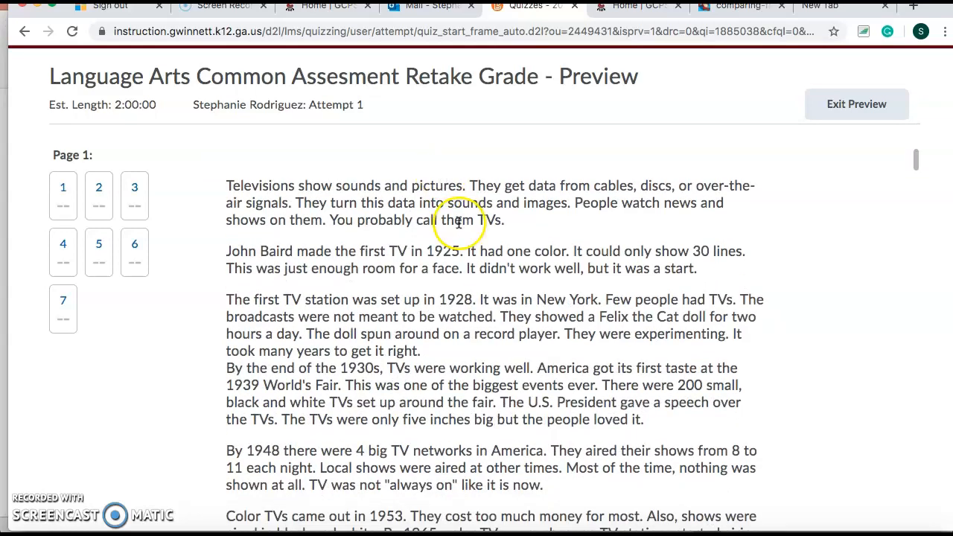
{"action": "scroll", "scroll_direction": "down", "scroll_amount": 3}
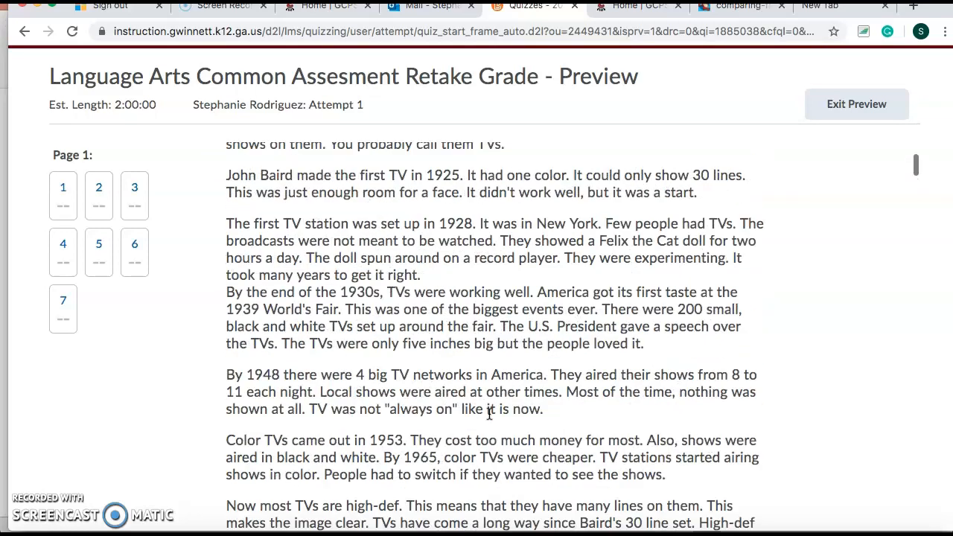
{"action": "scroll", "scroll_direction": "down", "scroll_amount": 3}
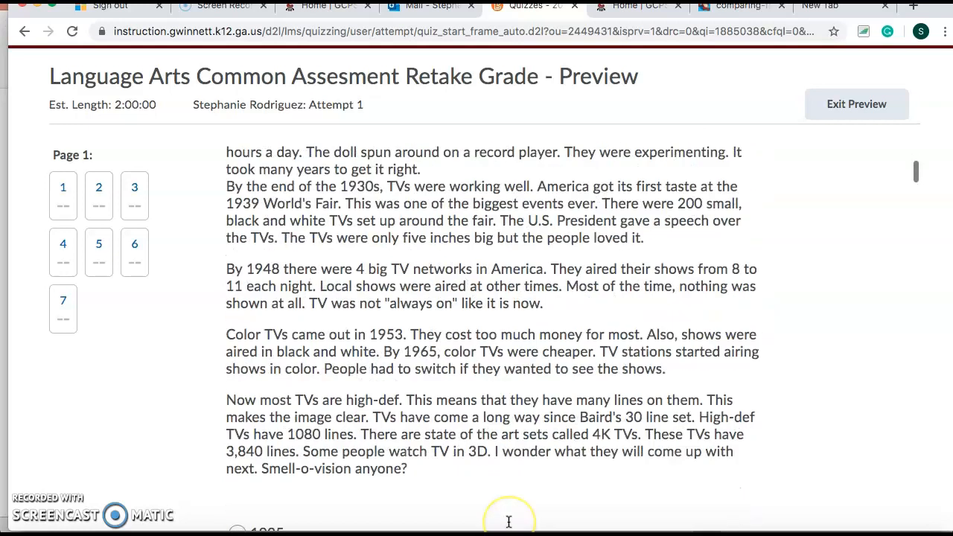
{"action": "scroll", "scroll_direction": "down", "scroll_amount": 3}
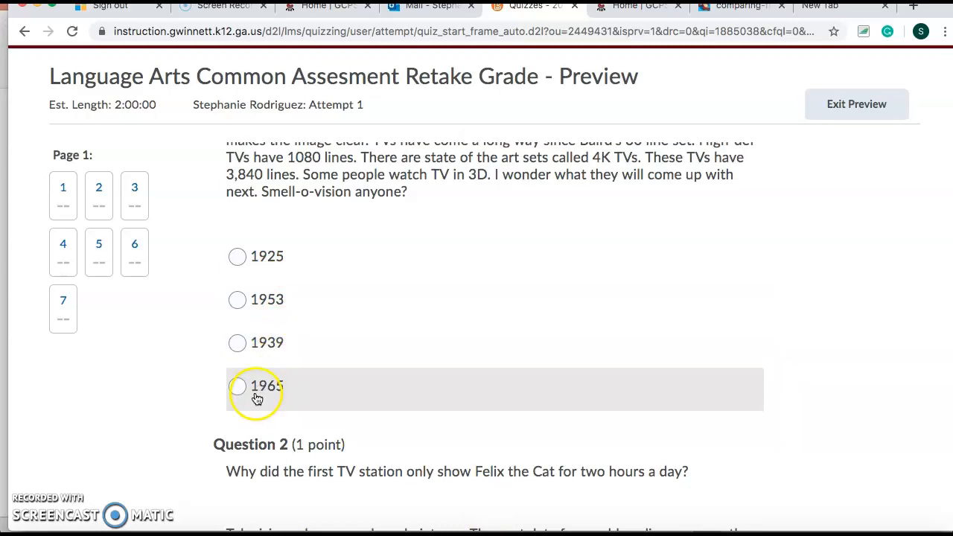
{"action": "left_click", "coordinate": [237, 386]}
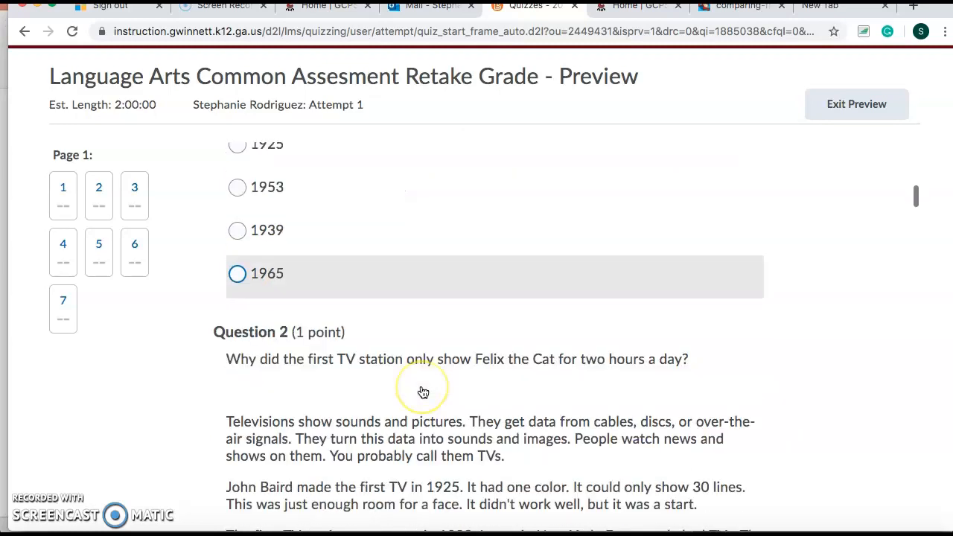
Scroll through Question 2's Felix the Cat passage and four choices until Question 3 appears
{"action": "scroll", "scroll_direction": "down", "scroll_amount": 3}
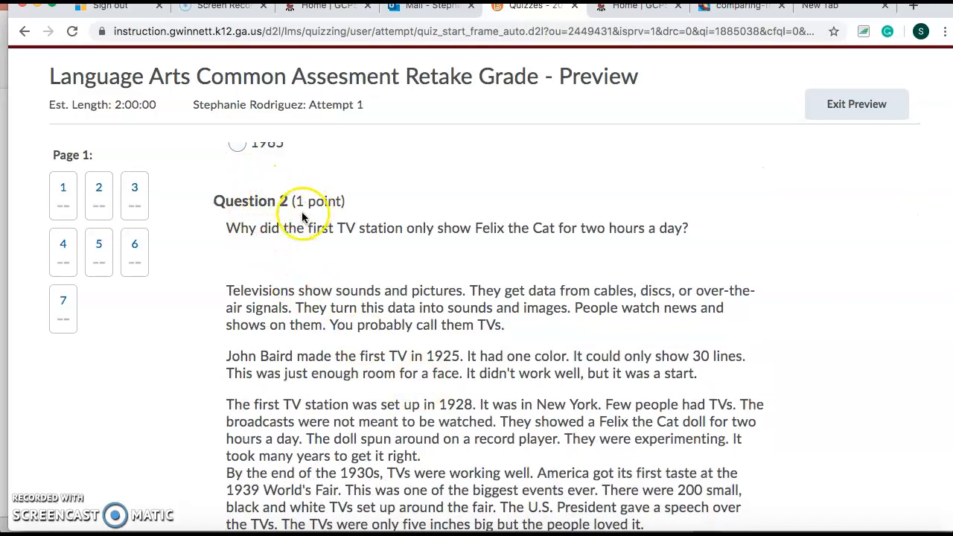
{"action": "mouse_move", "coordinate": [372, 232]}
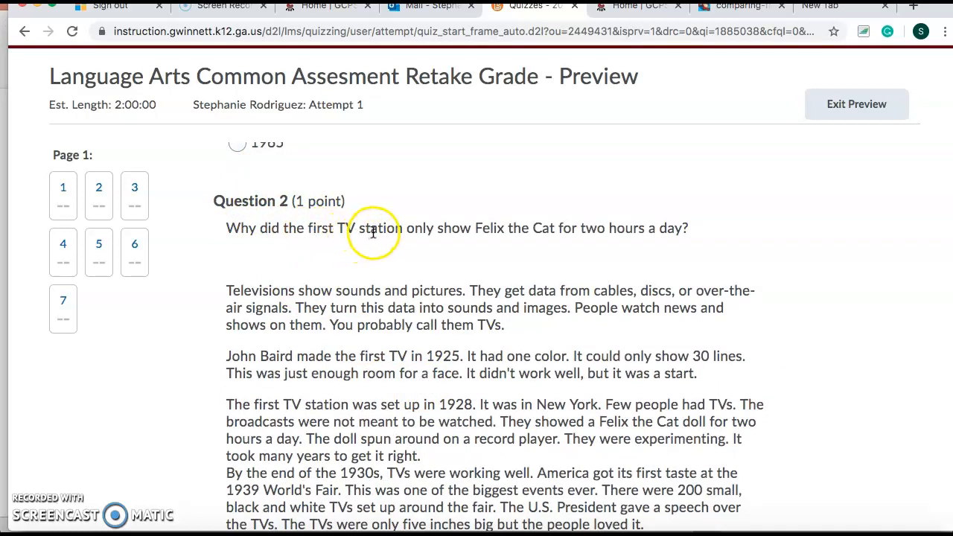
{"action": "mouse_move", "coordinate": [513, 236]}
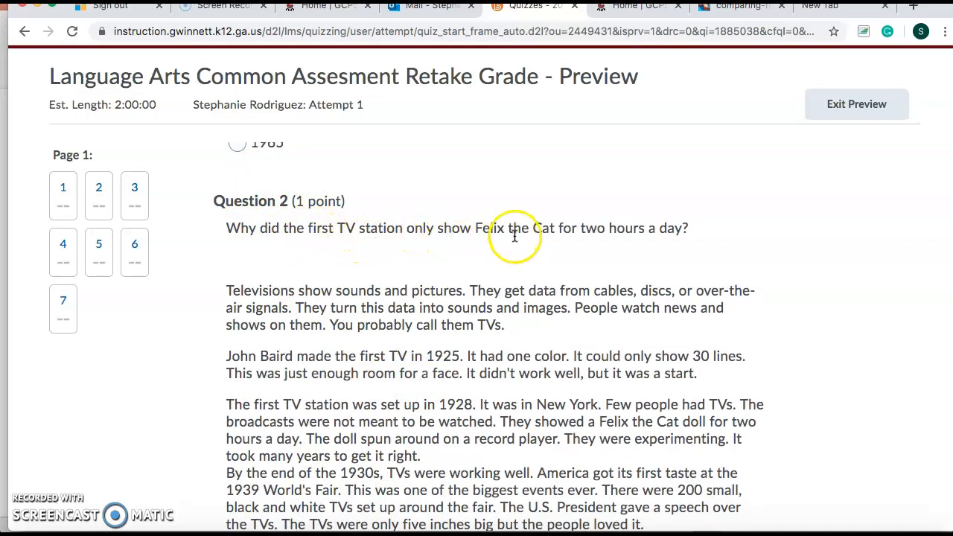
{"action": "mouse_move", "coordinate": [677, 240]}
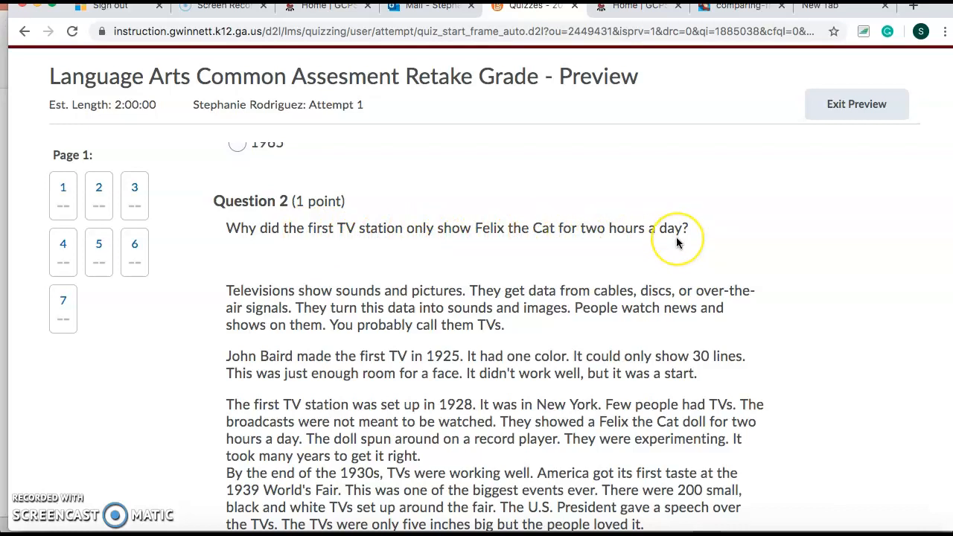
{"action": "scroll", "scroll_direction": "down", "scroll_amount": 3}
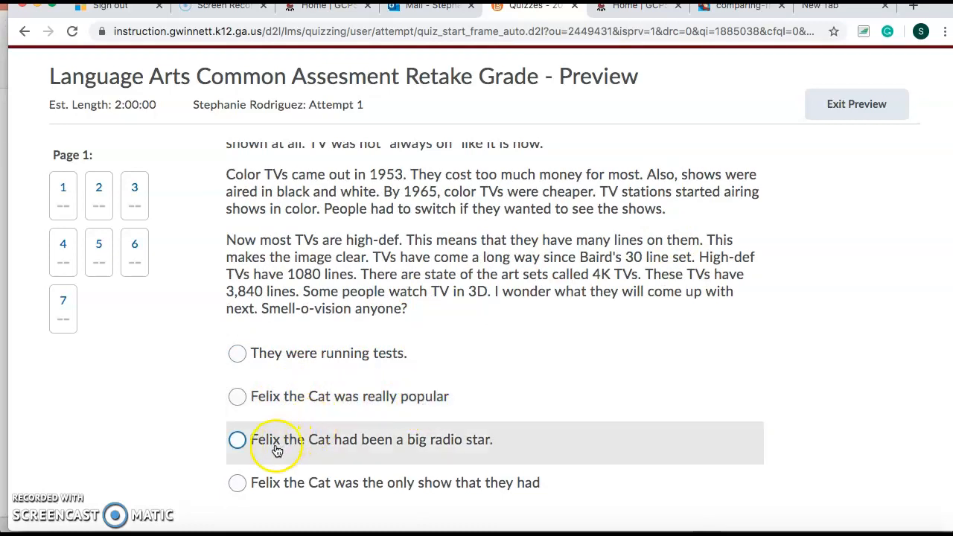
{"action": "mouse_move", "coordinate": [476, 453]}
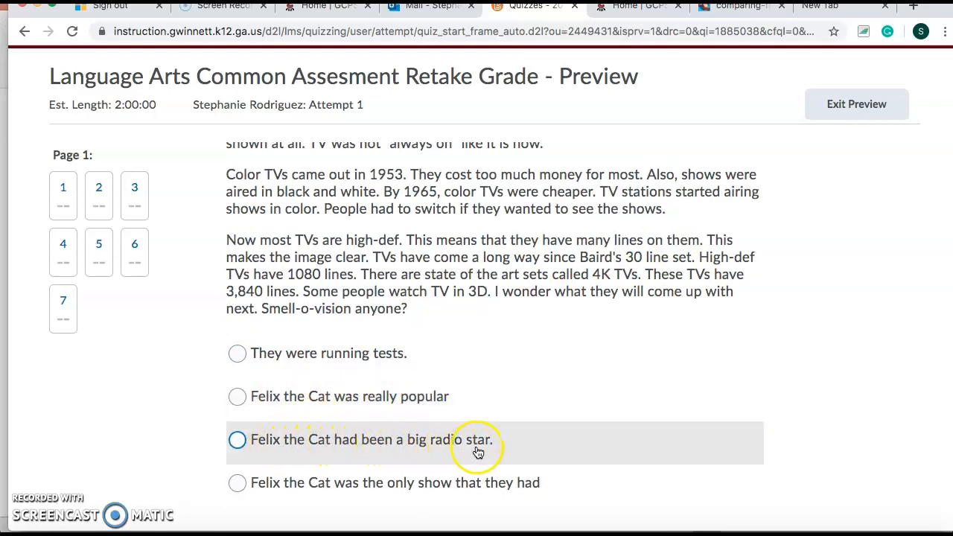
{"action": "scroll", "scroll_direction": "down", "scroll_amount": 3}
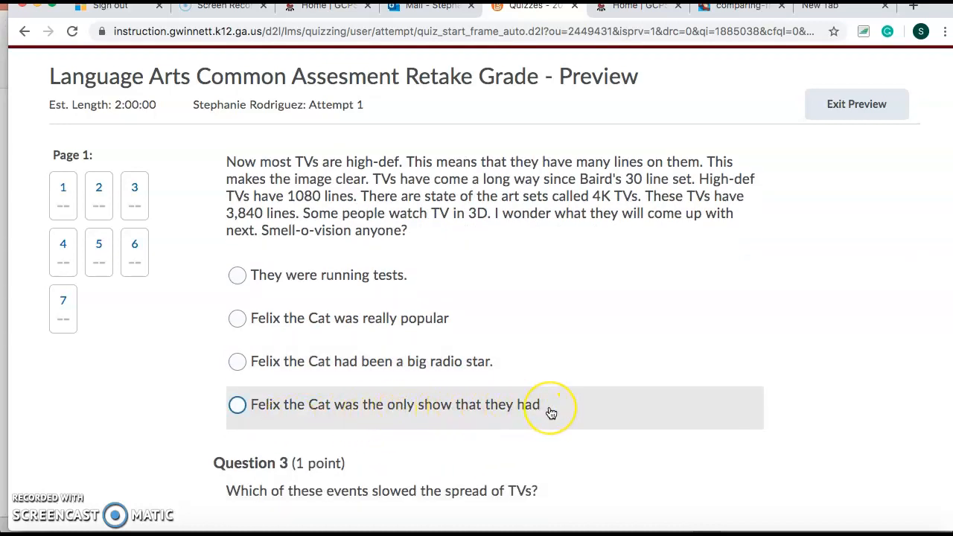
Scroll through Question 3's passage and four event choices until Question 4 on author's purpose appears
{"action": "scroll", "scroll_direction": "down", "scroll_amount": 3}
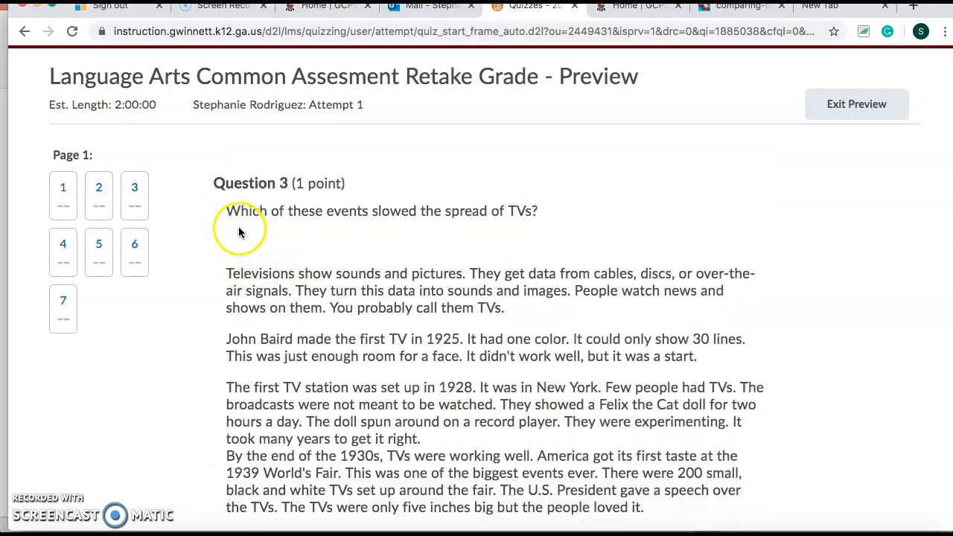
{"action": "mouse_move", "coordinate": [444, 211]}
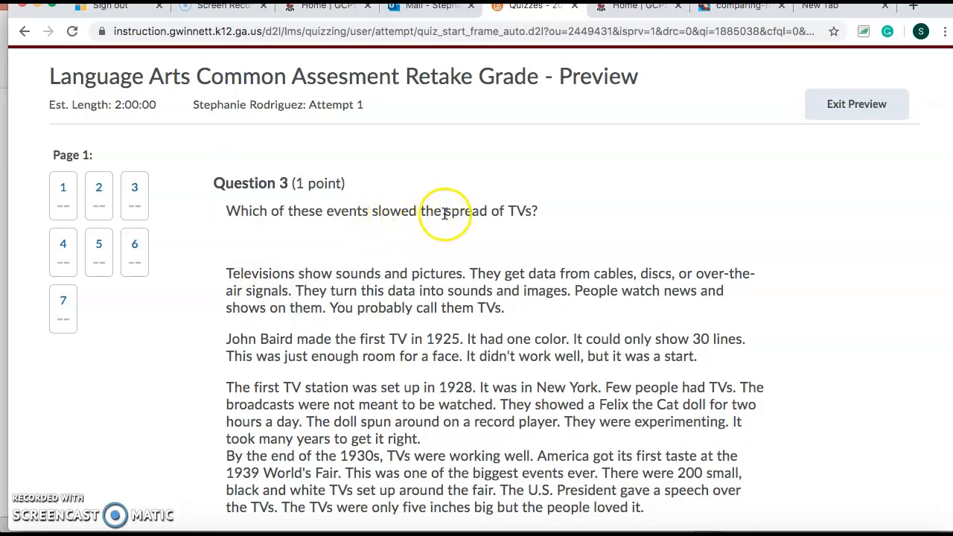
{"action": "mouse_move", "coordinate": [542, 216]}
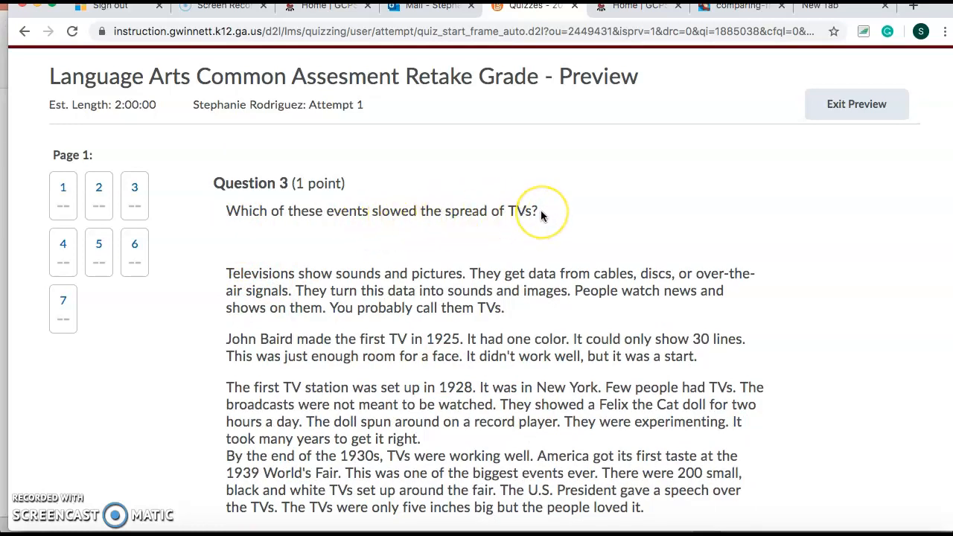
{"action": "scroll", "scroll_direction": "down", "scroll_amount": 3}
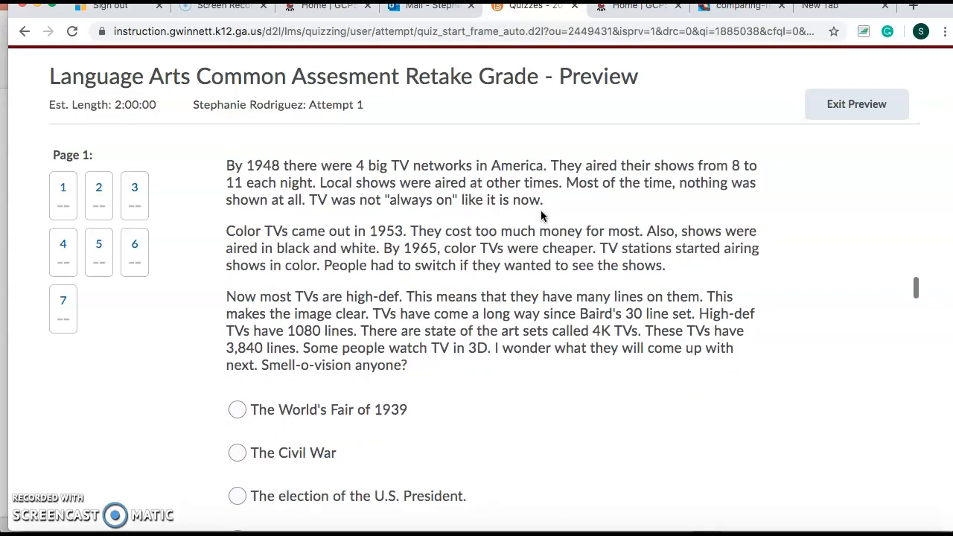
{"action": "scroll", "scroll_direction": "down", "scroll_amount": 3}
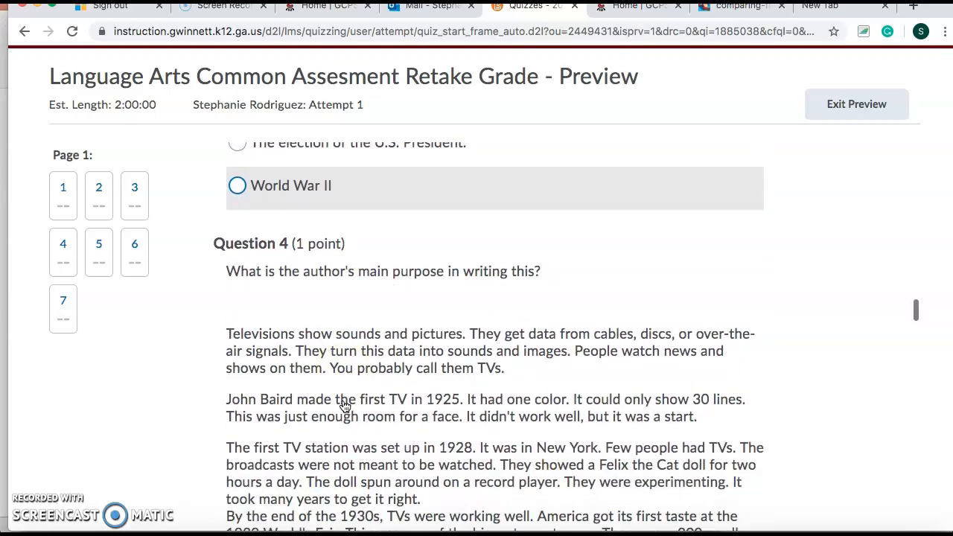
{"action": "scroll", "scroll_direction": "down", "scroll_amount": 3}
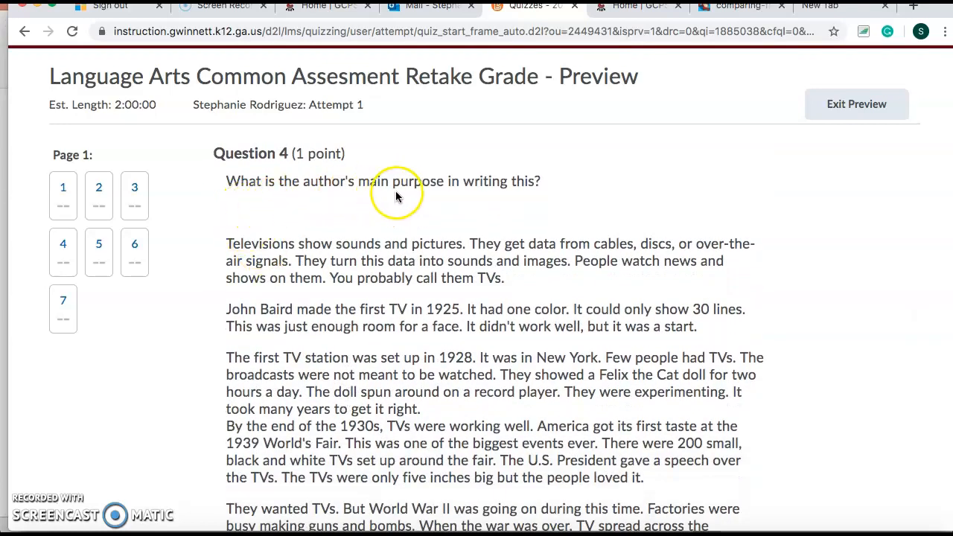
{"action": "mouse_move", "coordinate": [534, 184]}
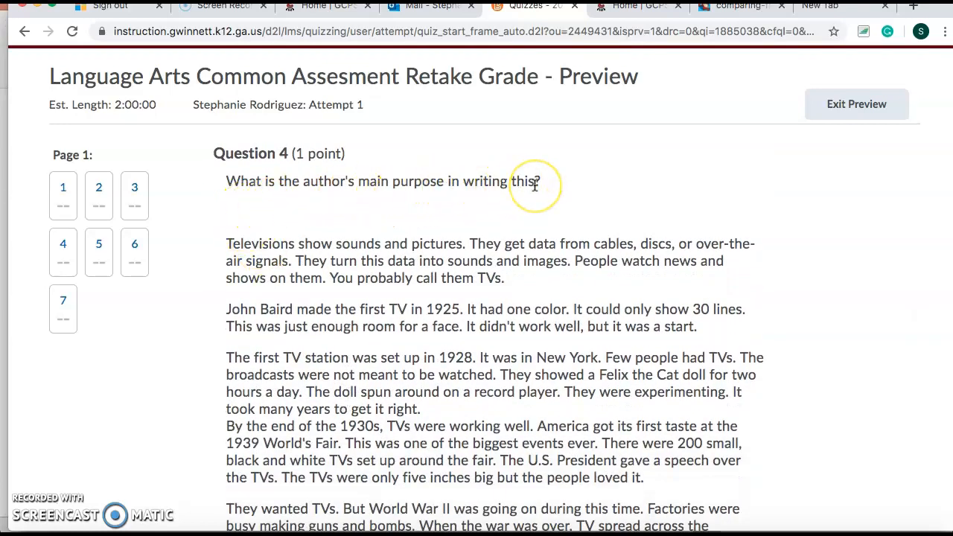
{"action": "scroll", "scroll_direction": "down", "scroll_amount": 3}
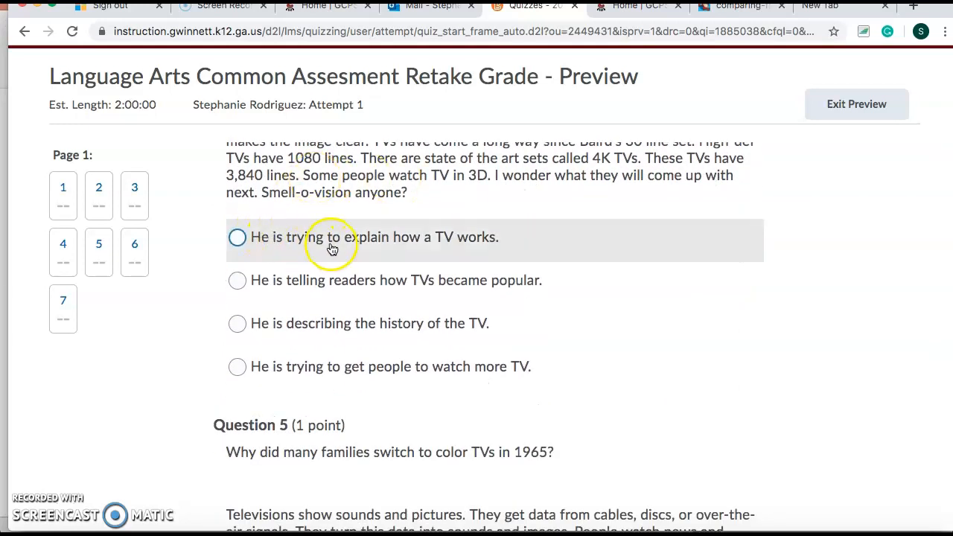
{"action": "mouse_move", "coordinate": [482, 251]}
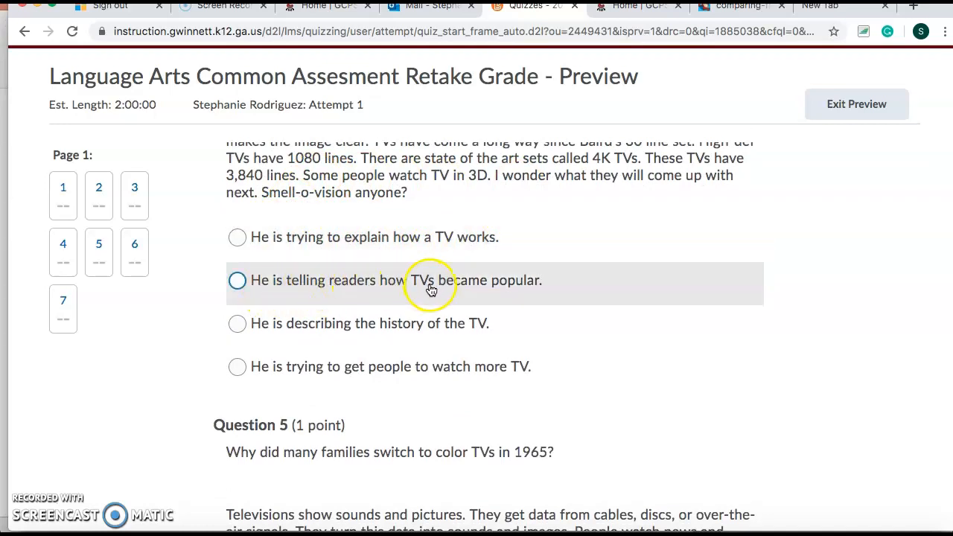
{"action": "mouse_move", "coordinate": [360, 323]}
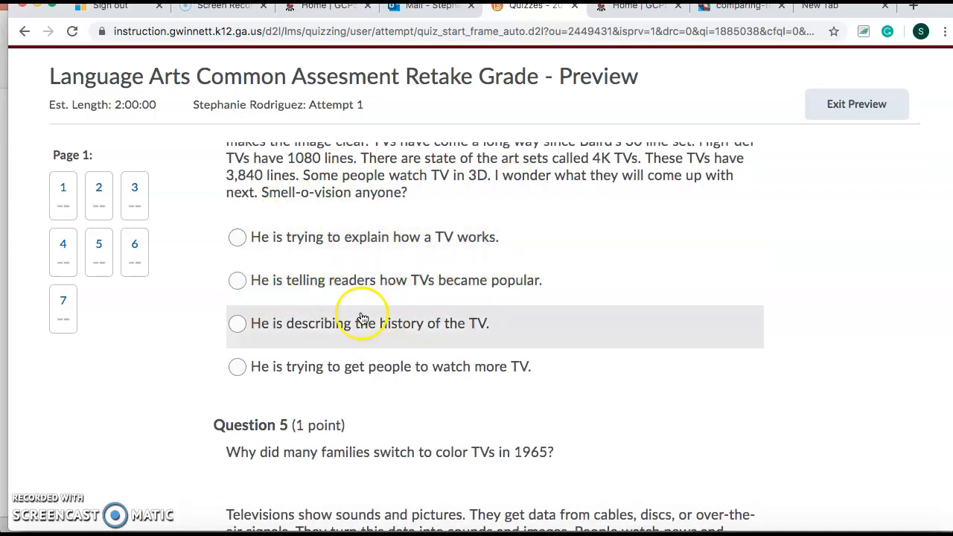
{"action": "left_click", "coordinate": [237, 324]}
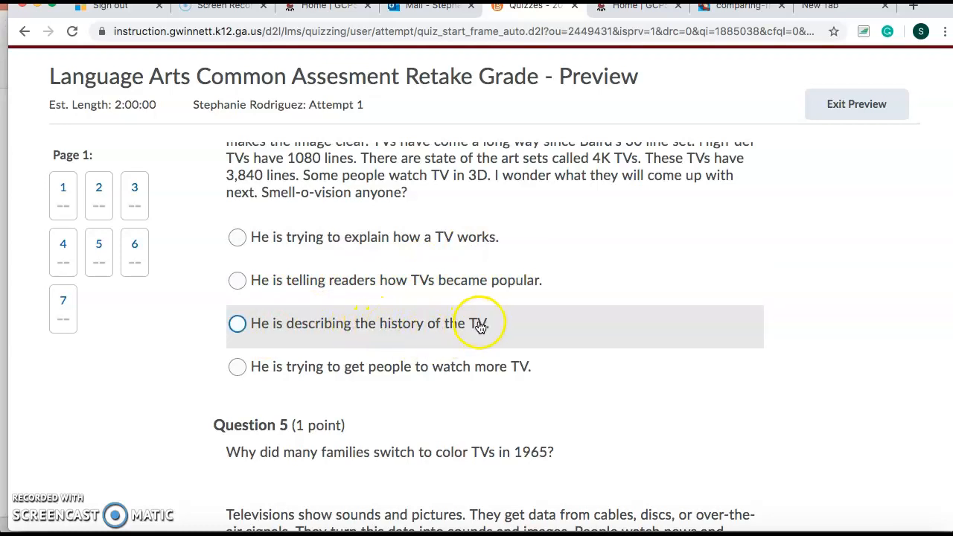
{"action": "mouse_move", "coordinate": [295, 375]}
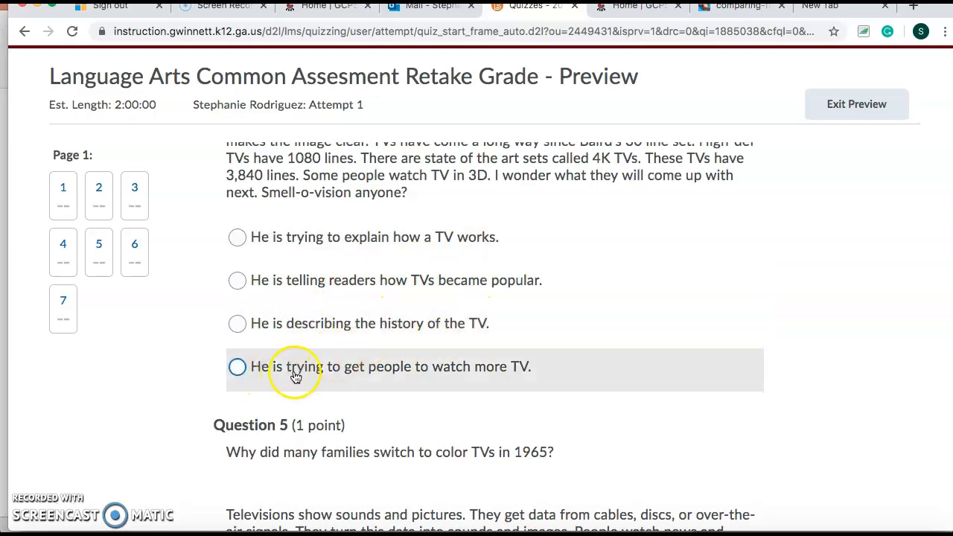
{"action": "mouse_move", "coordinate": [530, 381]}
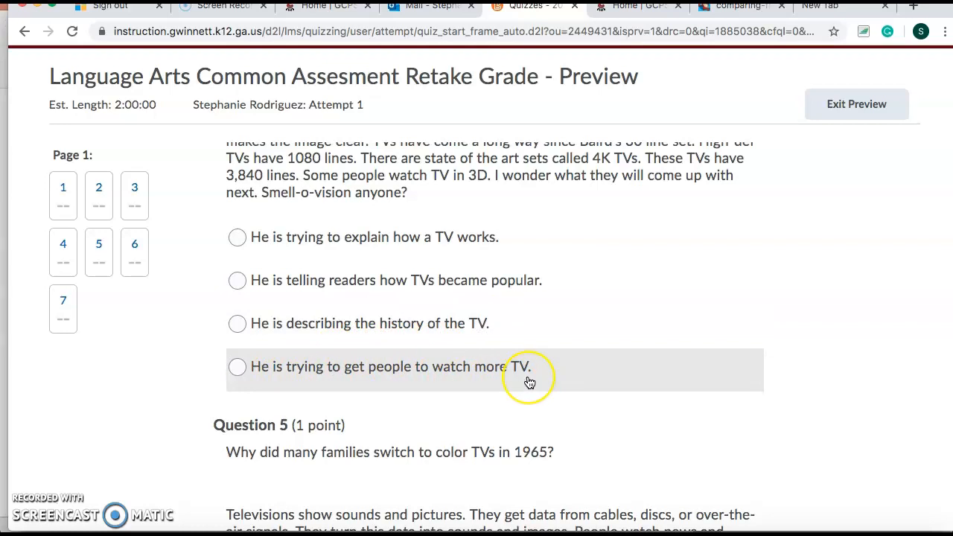
{"action": "scroll", "scroll_direction": "down", "scroll_amount": 3}
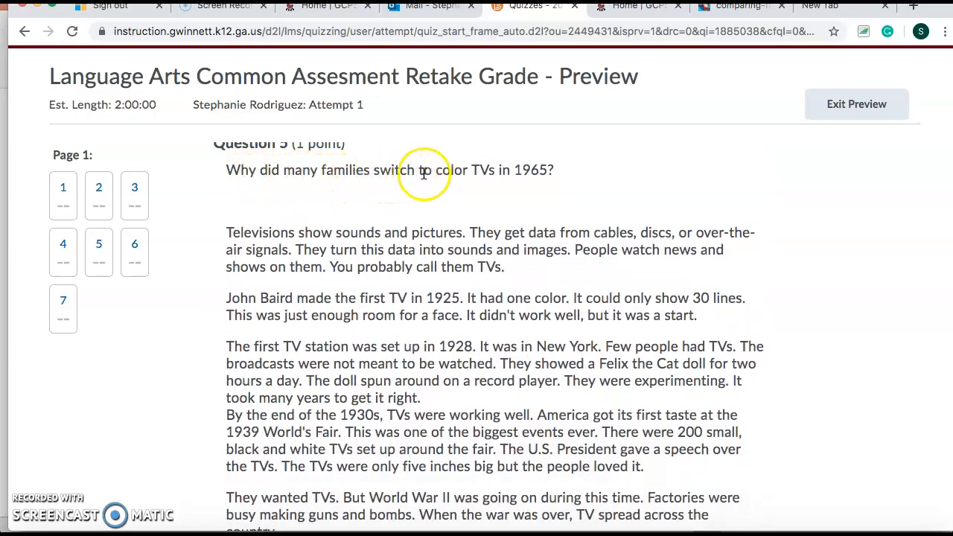
{"action": "mouse_move", "coordinate": [549, 174]}
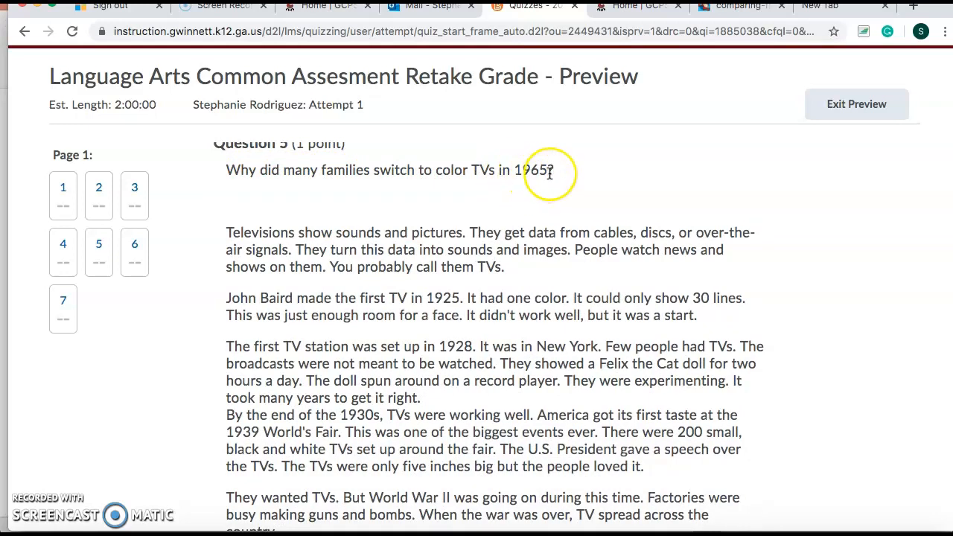
Scroll through Question 5's color-TV passage and four choices until Question 6 on 1939 appears
{"action": "scroll", "scroll_direction": "down", "scroll_amount": 3}
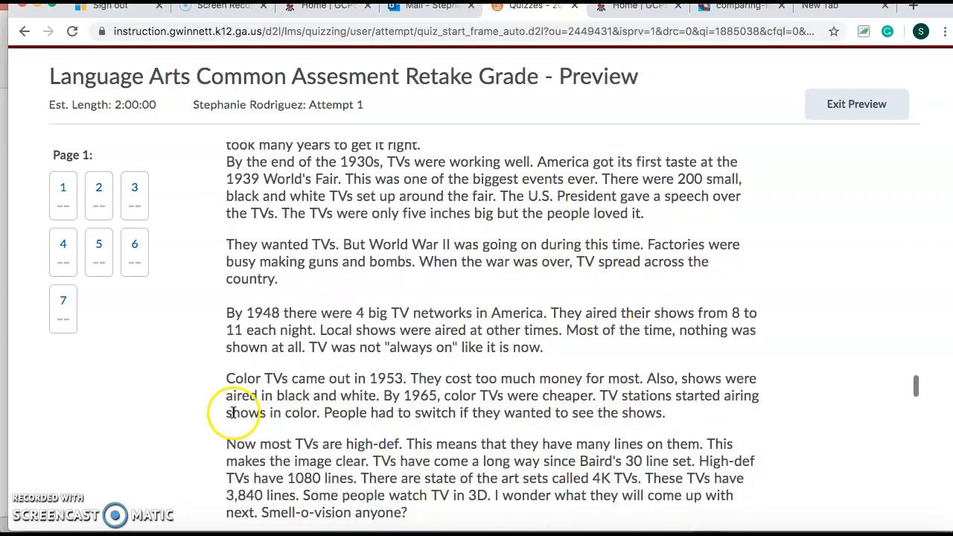
{"action": "scroll", "scroll_direction": "down", "scroll_amount": 3}
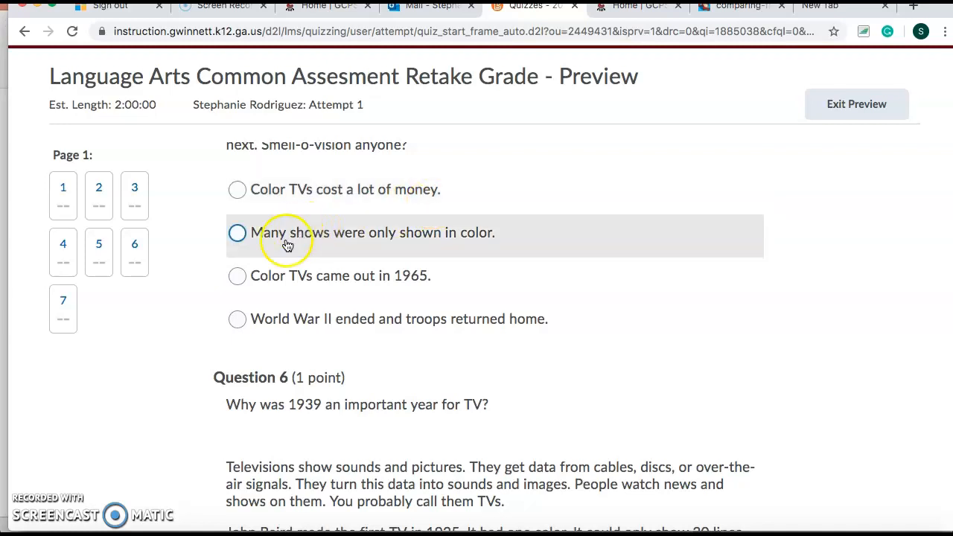
{"action": "mouse_move", "coordinate": [474, 247]}
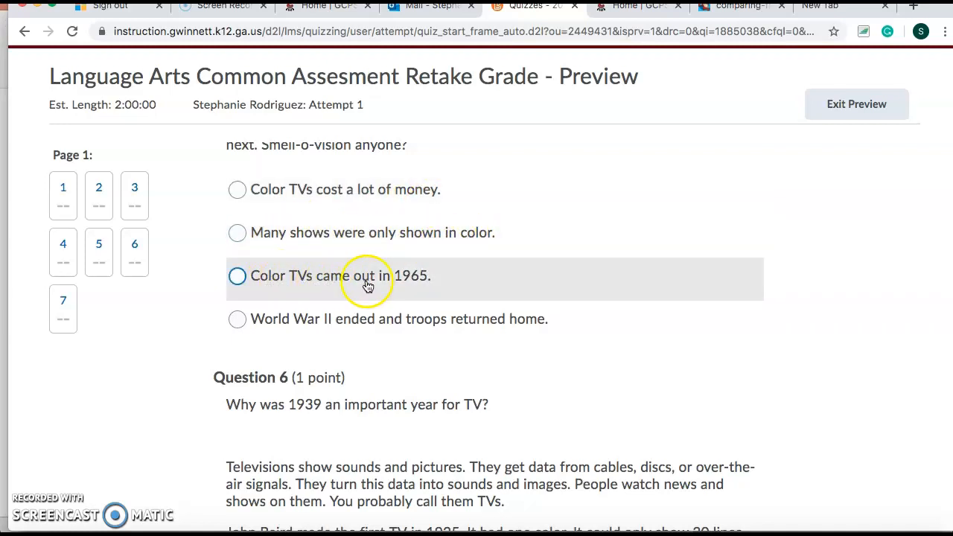
{"action": "mouse_move", "coordinate": [289, 310]}
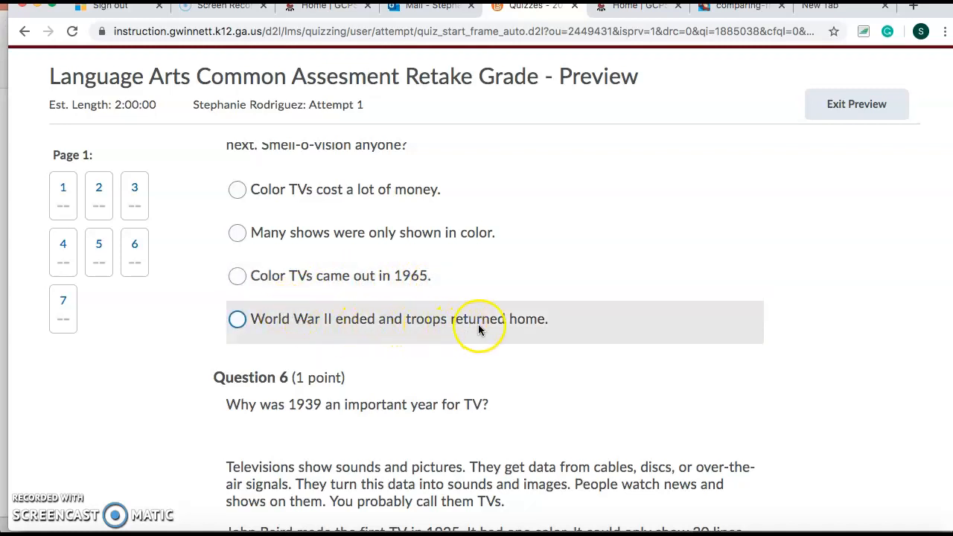
{"action": "scroll", "scroll_direction": "down", "scroll_amount": 3}
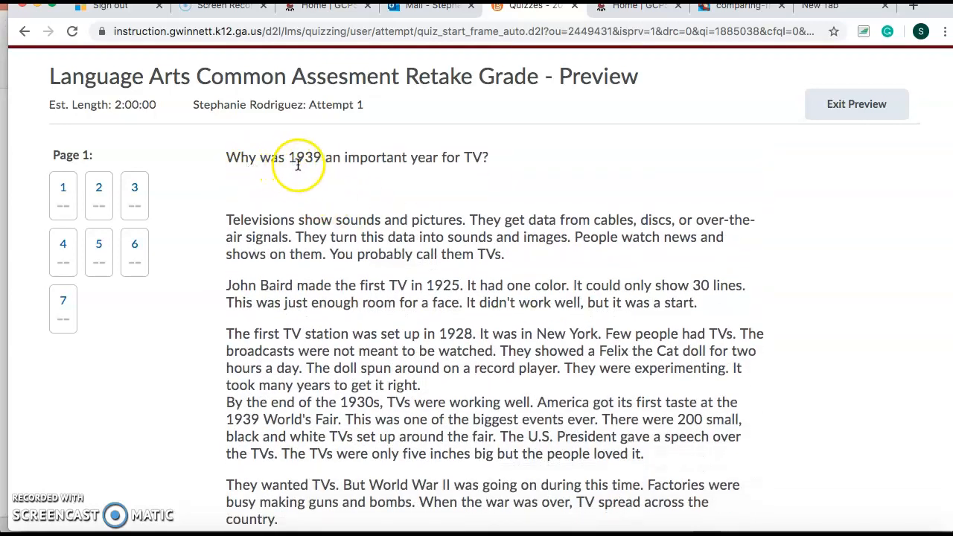
{"action": "mouse_move", "coordinate": [464, 162]}
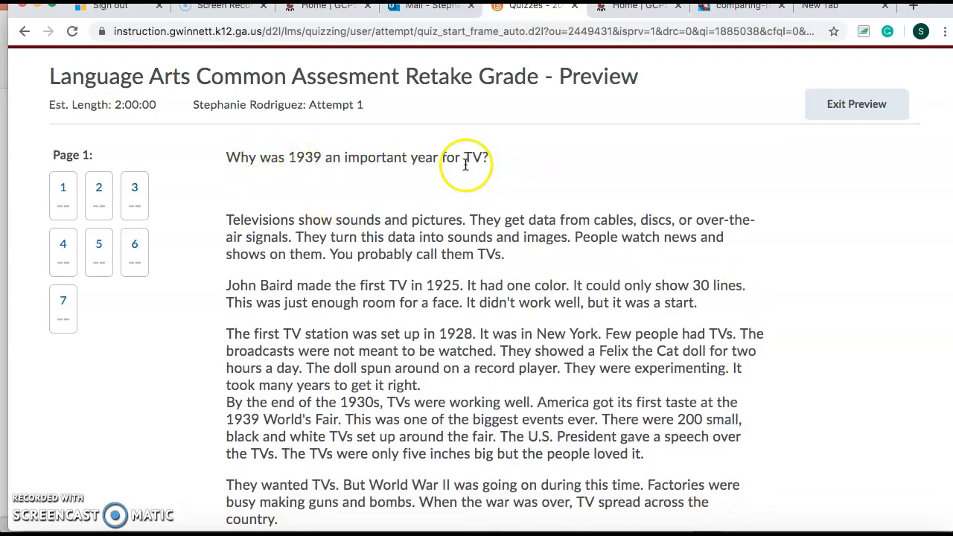
Scroll through Question 6's passage and four choices until Question 7 on 4K TV lines appears
{"action": "scroll", "scroll_direction": "down", "scroll_amount": 3}
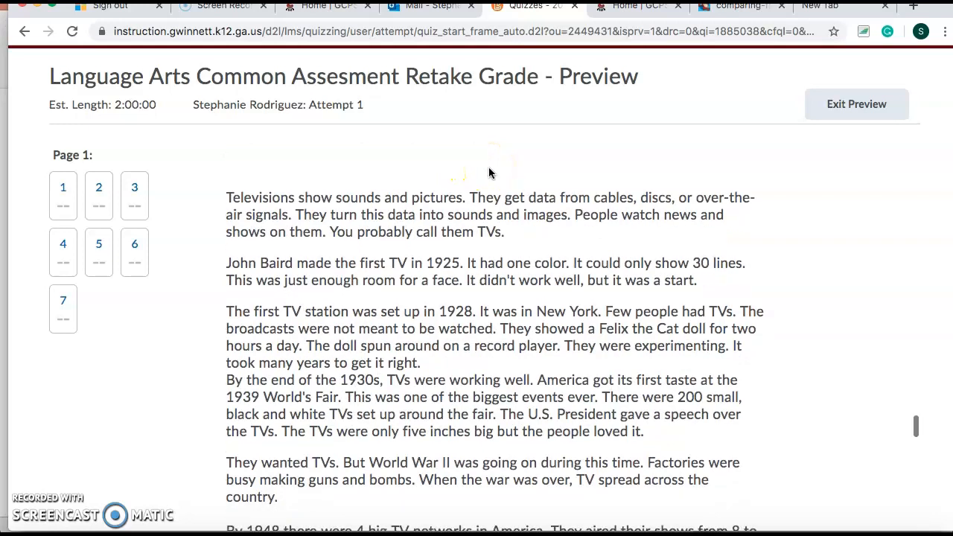
{"action": "scroll", "scroll_direction": "down", "scroll_amount": 3}
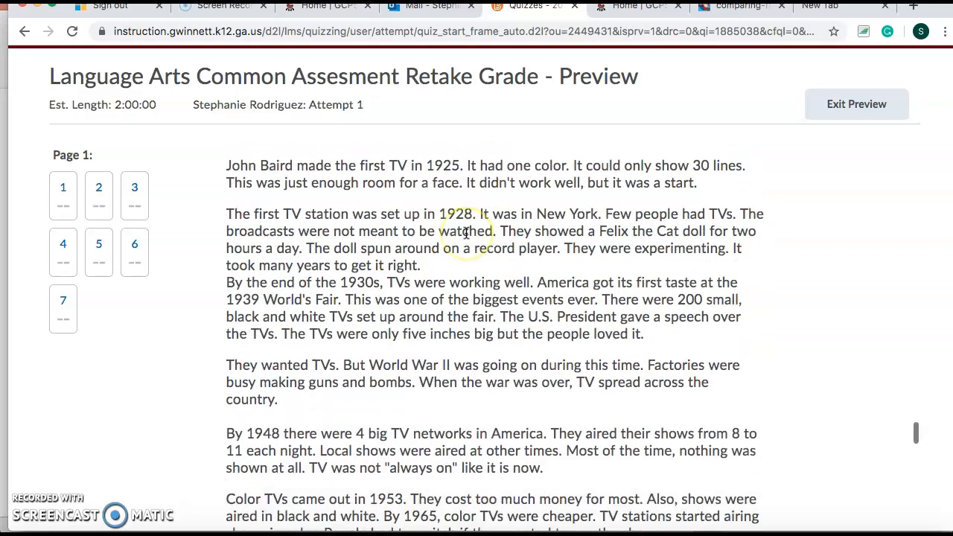
{"action": "scroll", "scroll_direction": "down", "scroll_amount": 3}
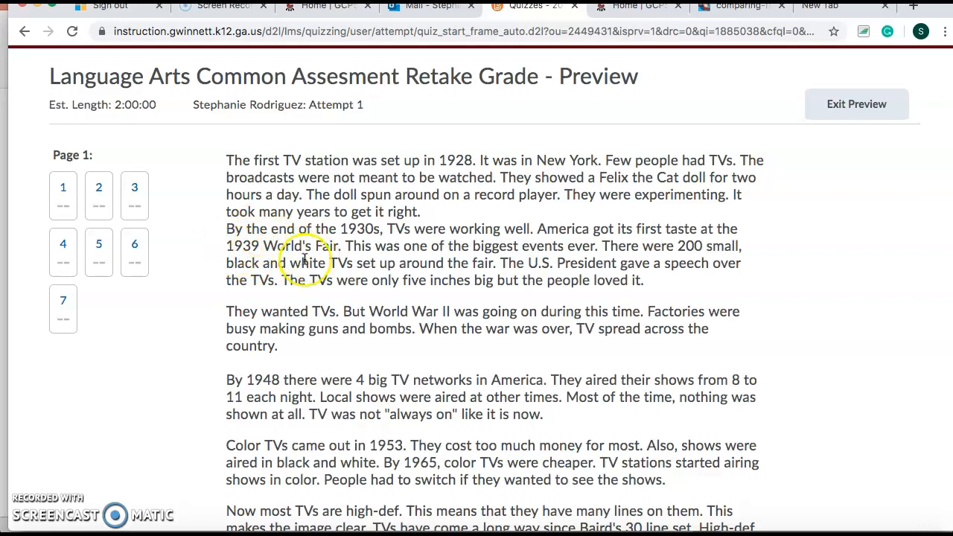
{"action": "scroll", "scroll_direction": "down", "scroll_amount": 3}
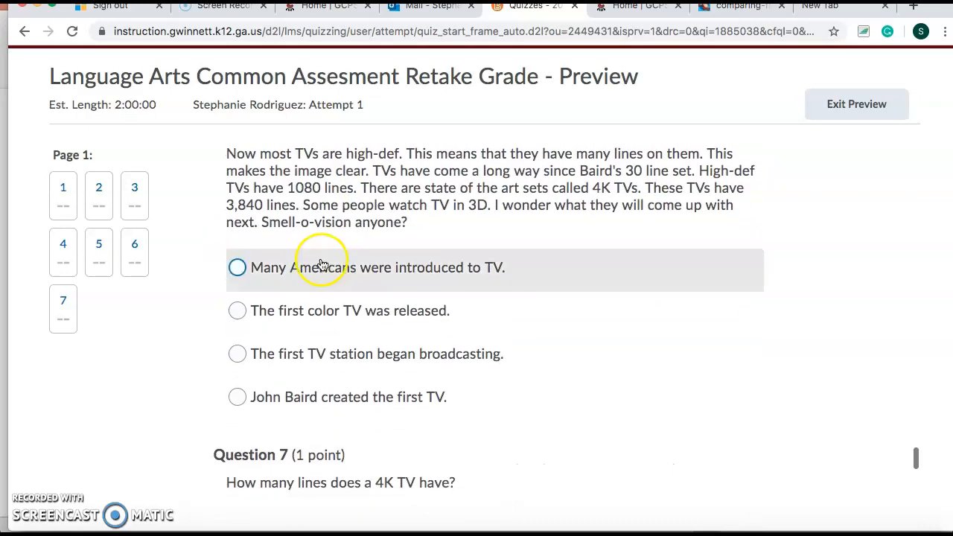
{"action": "mouse_move", "coordinate": [489, 276]}
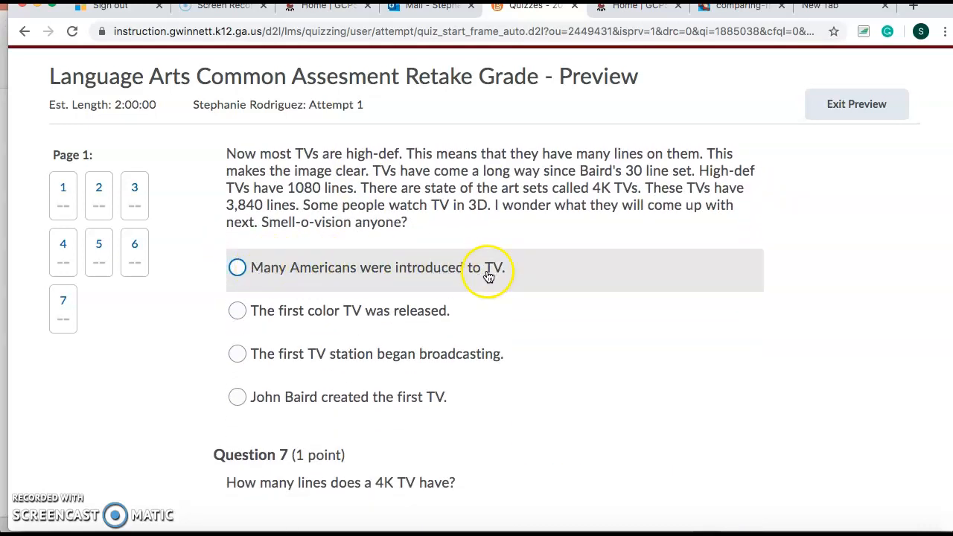
{"action": "mouse_move", "coordinate": [330, 325]}
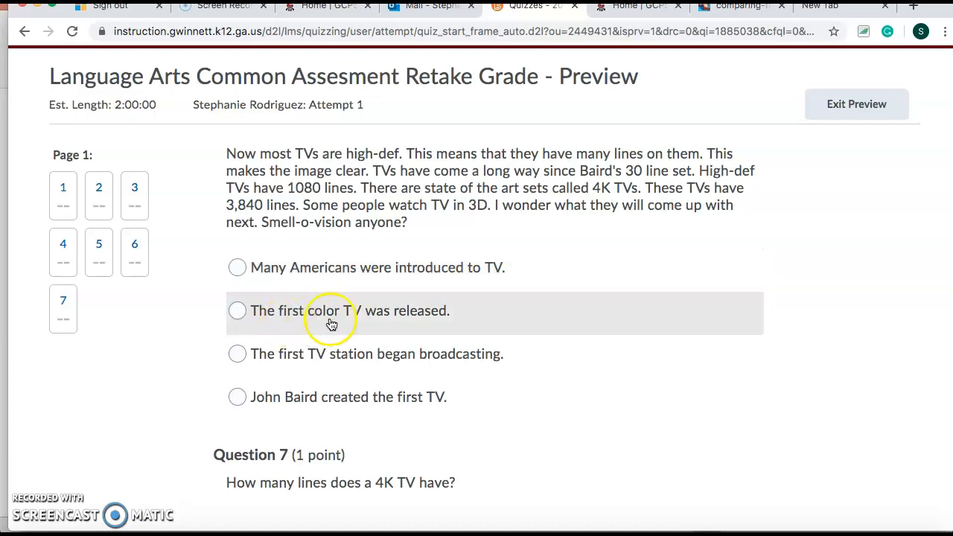
{"action": "mouse_move", "coordinate": [313, 339]}
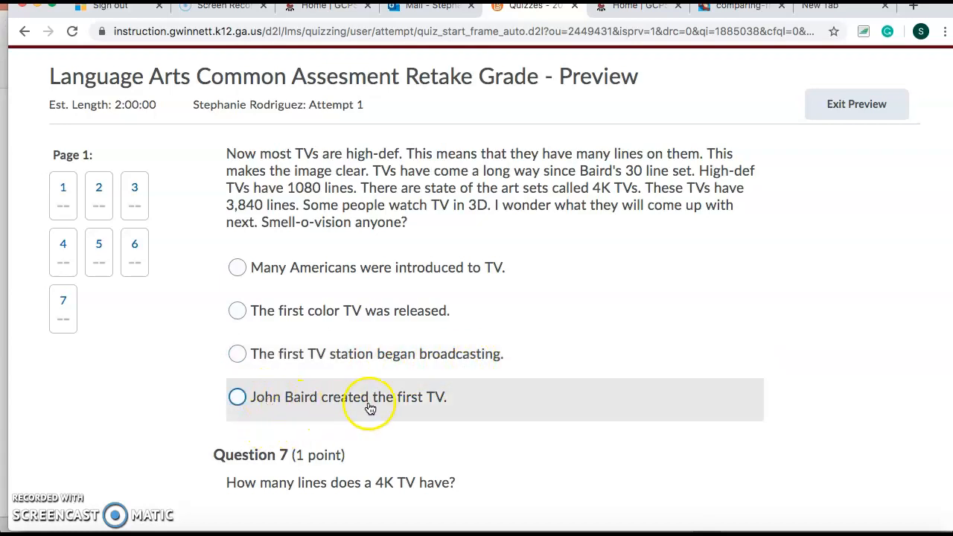
{"action": "scroll", "scroll_direction": "down", "scroll_amount": 3}
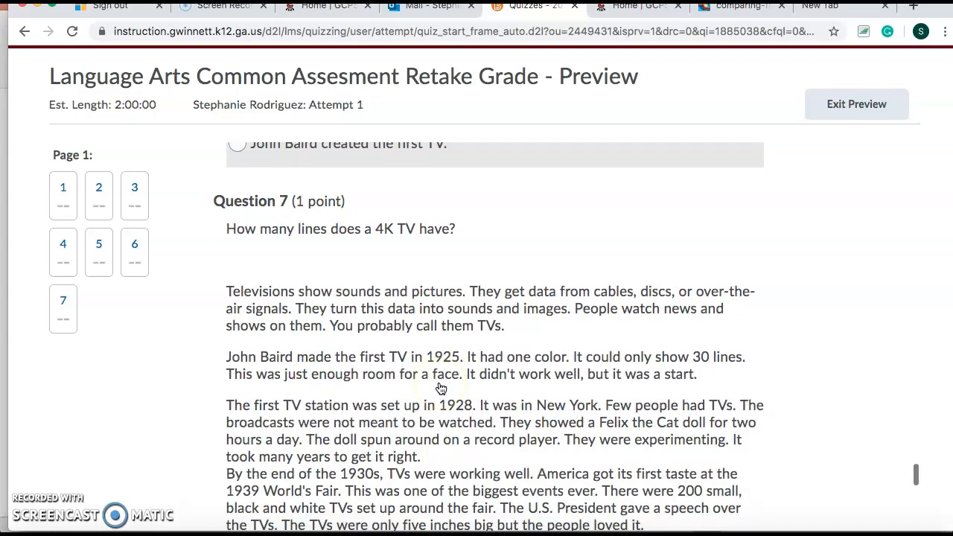
Scroll to Question 7's choices (30, 1,080, 4,000, 3,840) and the quiz end showing 0 of 7 saved
{"action": "scroll", "scroll_direction": "up", "scroll_amount": 3}
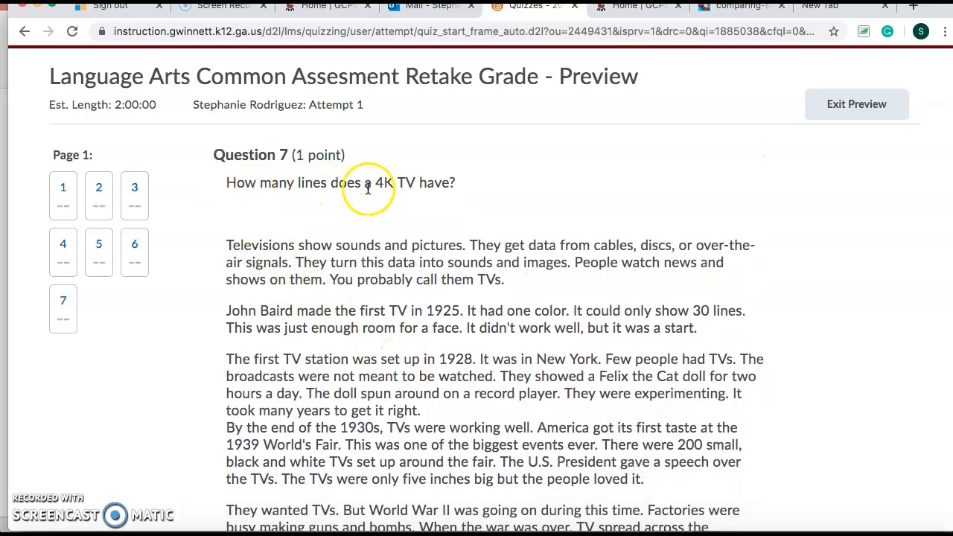
{"action": "mouse_move", "coordinate": [454, 184]}
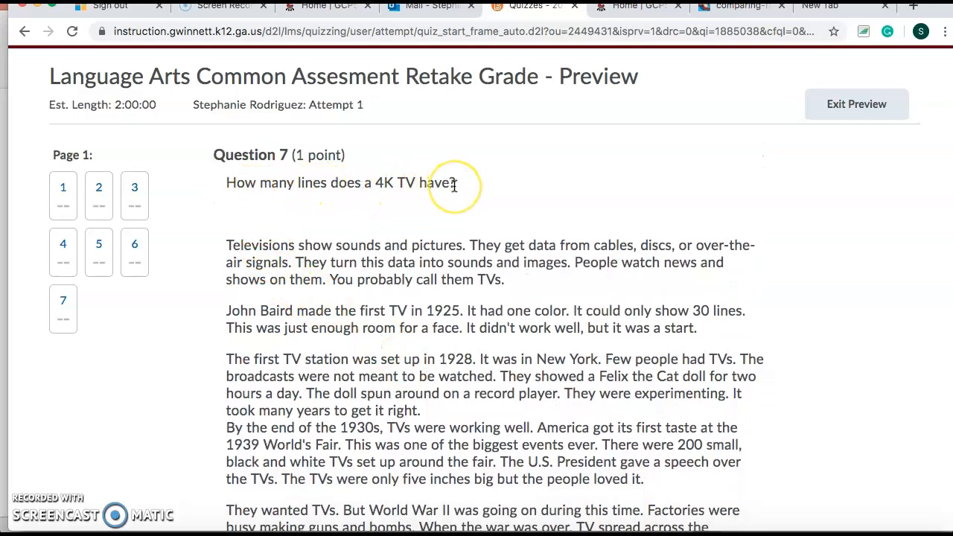
{"action": "scroll", "scroll_direction": "down", "scroll_amount": 3}
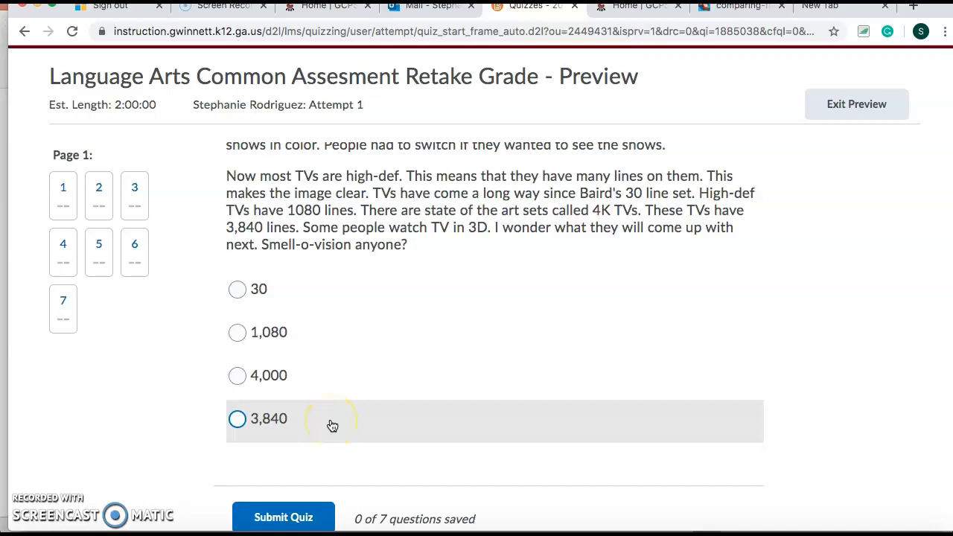
Scroll back up the passage and exit the preview, returning to the Manage Quizzes list
{"action": "scroll", "scroll_direction": "up", "scroll_amount": 3}
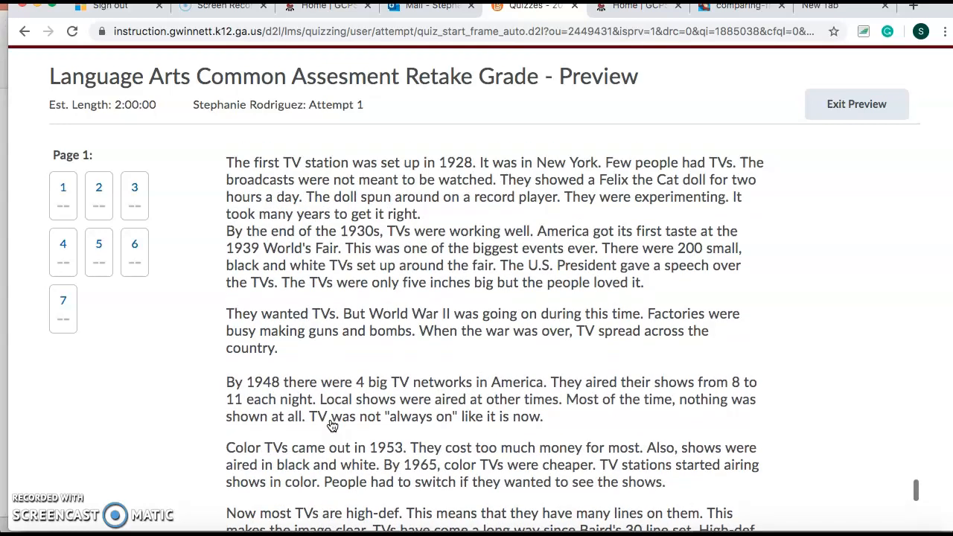
{"action": "scroll", "scroll_direction": "down", "scroll_amount": 3}
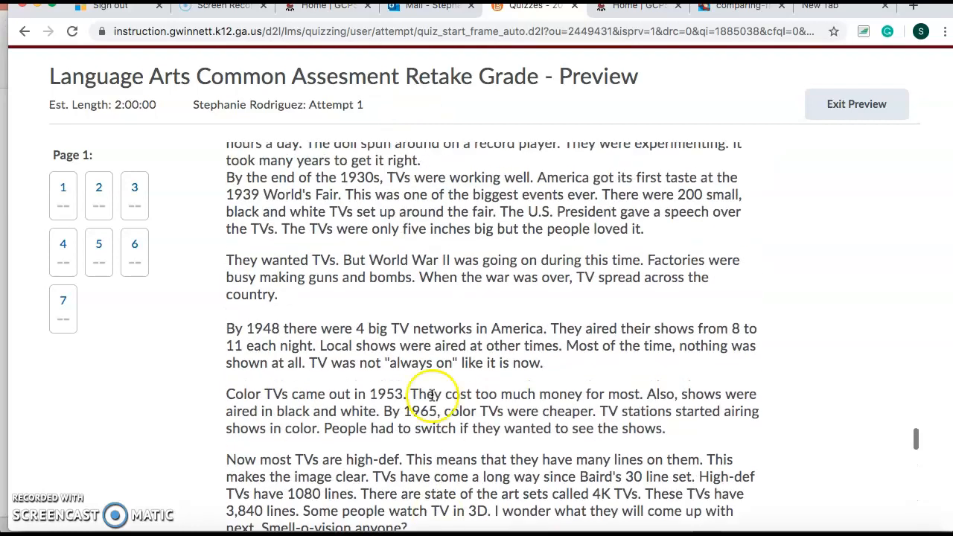
{"action": "scroll", "scroll_direction": "up", "scroll_amount": 3}
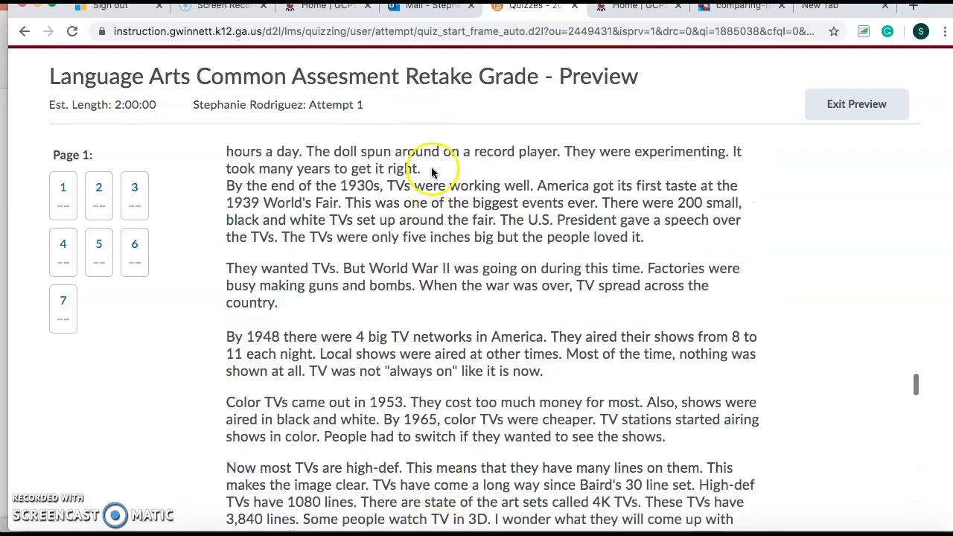
{"action": "mouse_move", "coordinate": [804, 180]}
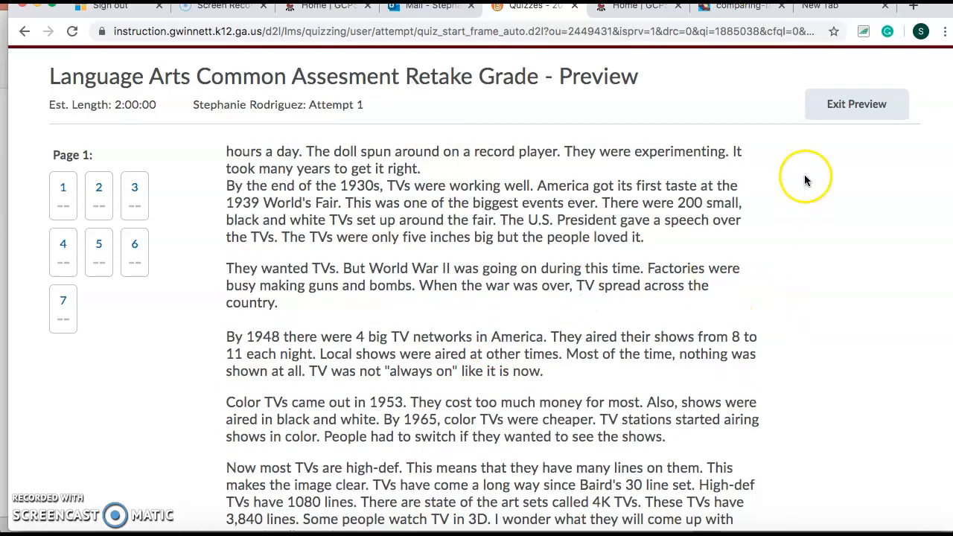
{"action": "left_click", "coordinate": [856, 104]}
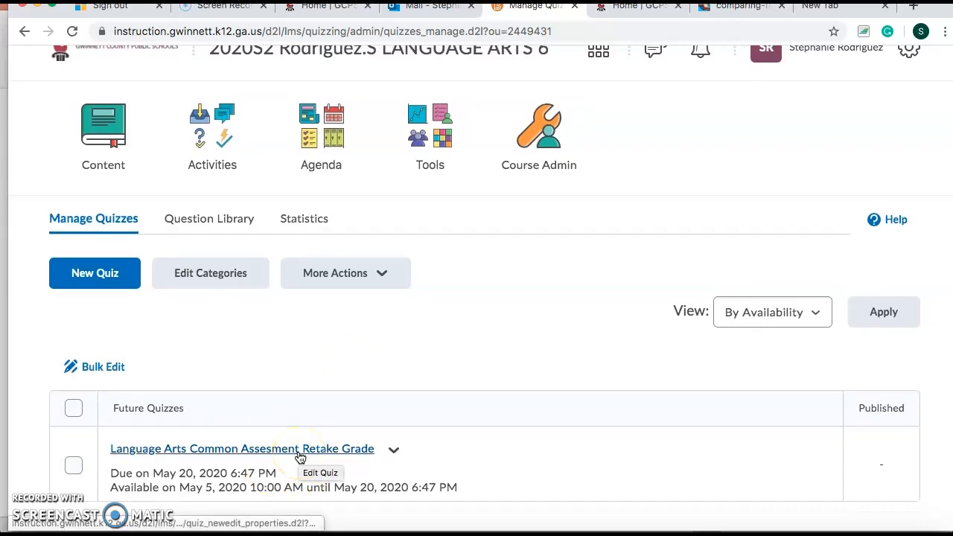
{"action": "mouse_move", "coordinate": [245, 387]}
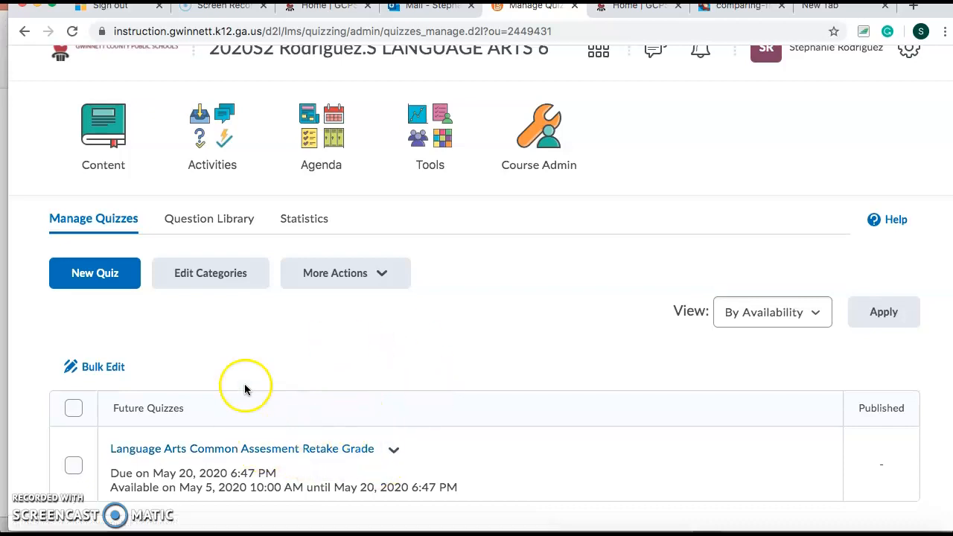